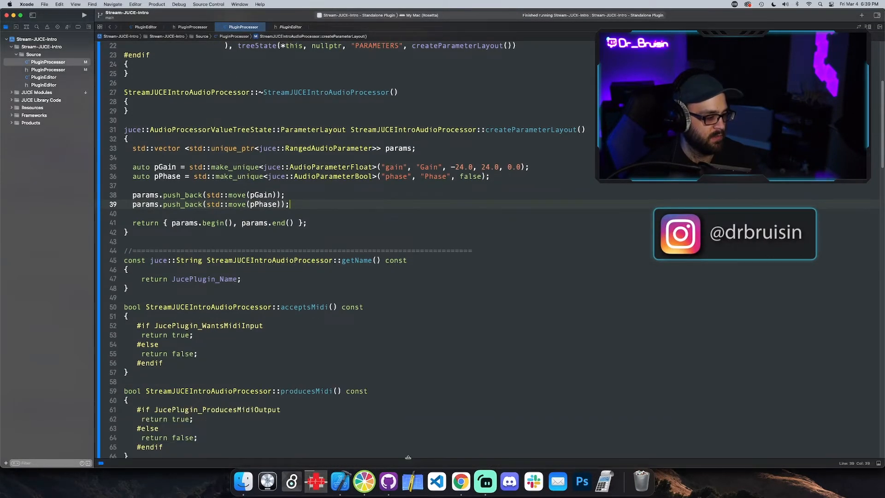
# Enter sin(x) as the first Desmos expression.
pyautogui.scroll(-3)
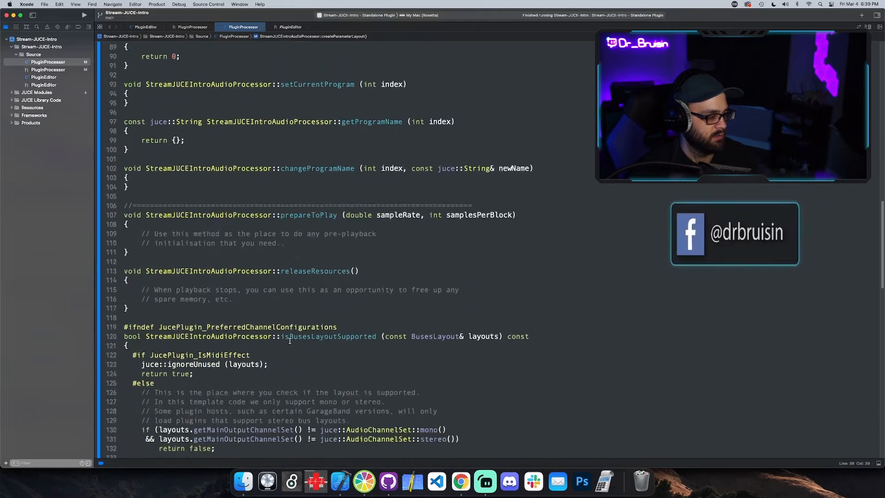
pyautogui.scroll(-3)
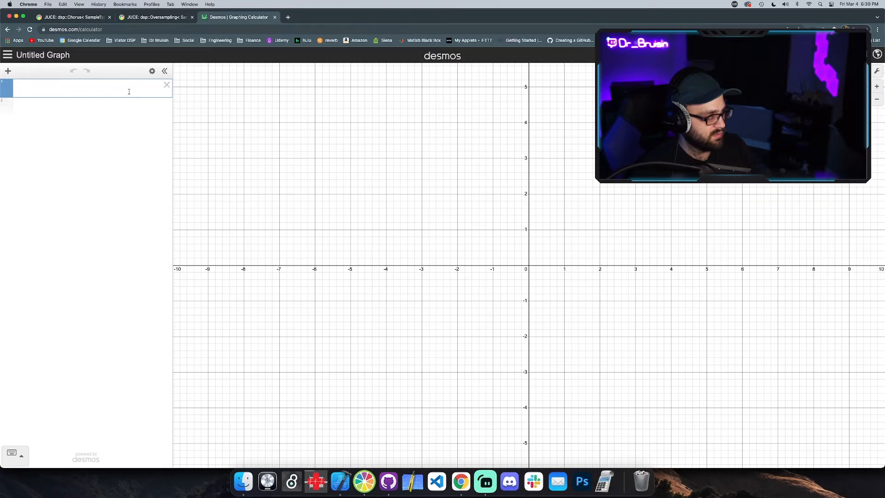
pyautogui.write('s')
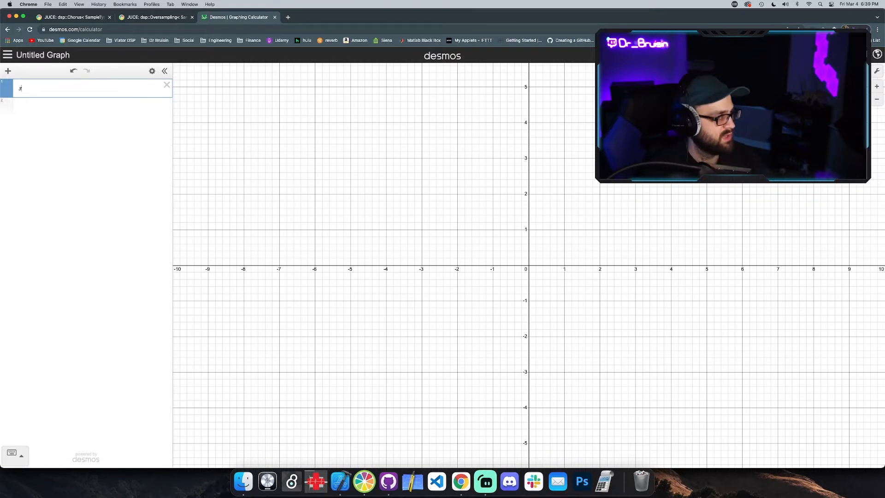
pyautogui.write('sin(x)')
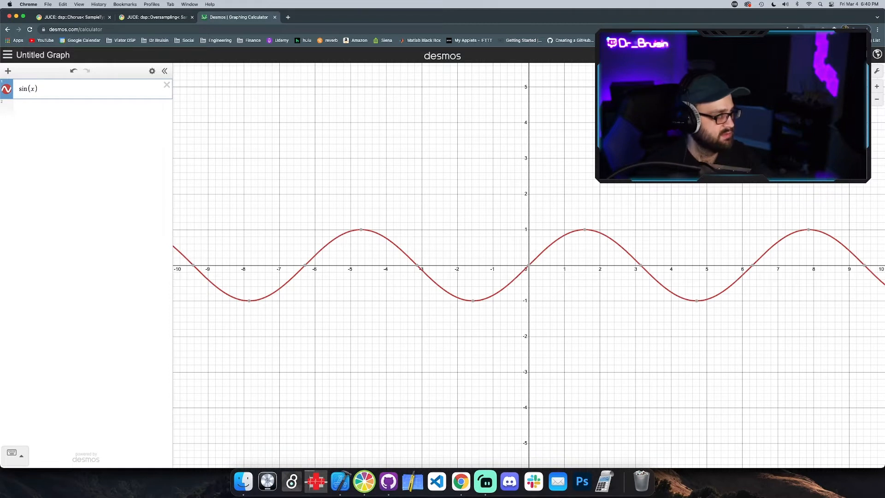
# Add a second expression, sin(x) + 2, plotting the wave two units higher.
pyautogui.click(83, 105)
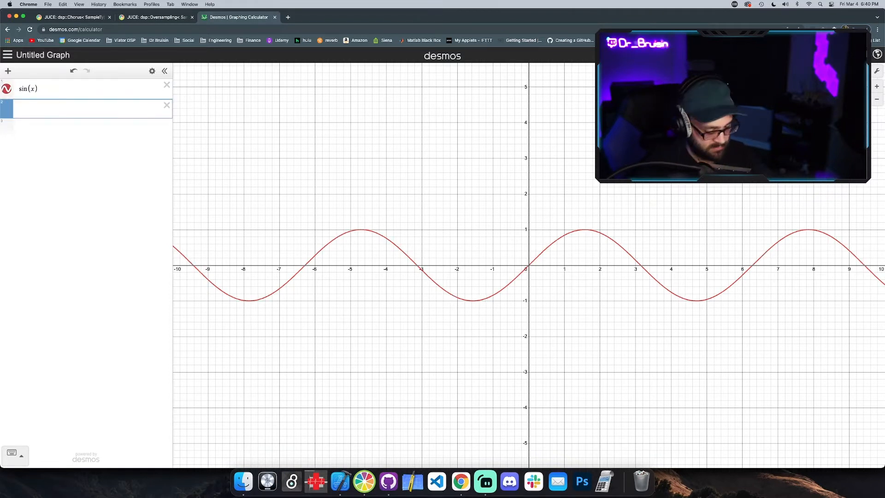
pyautogui.write('sin')
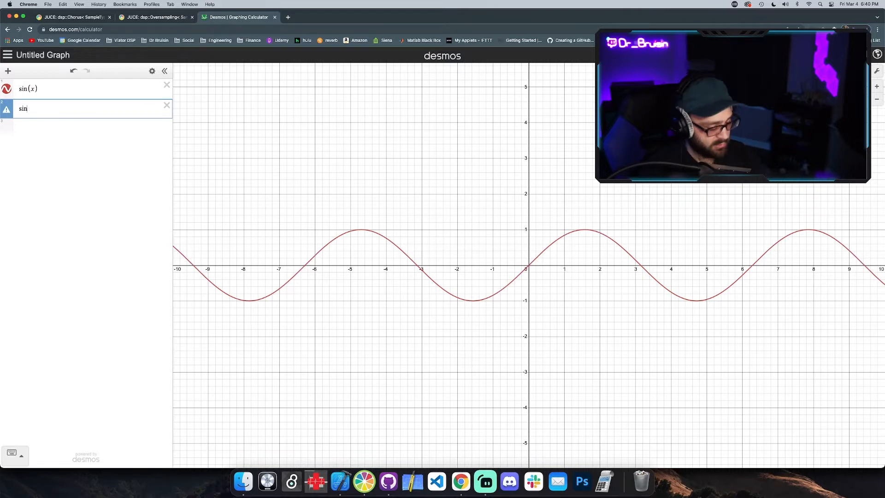
pyautogui.write('(x')
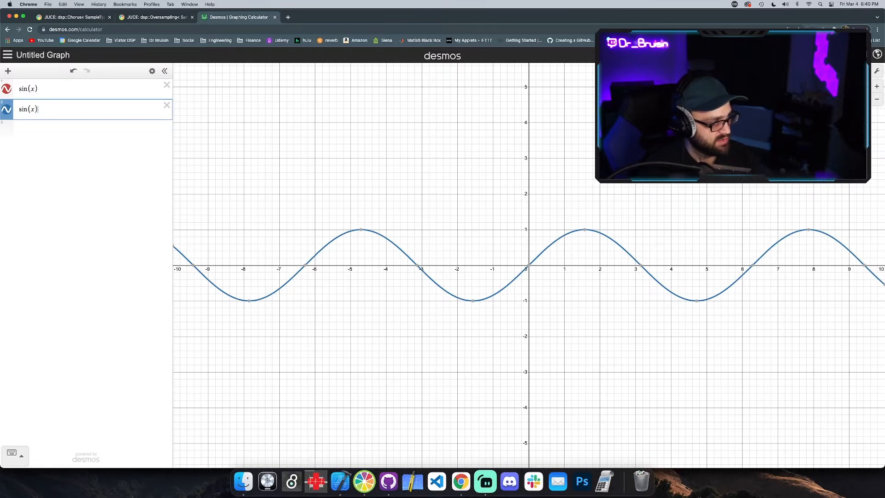
pyautogui.write('+')
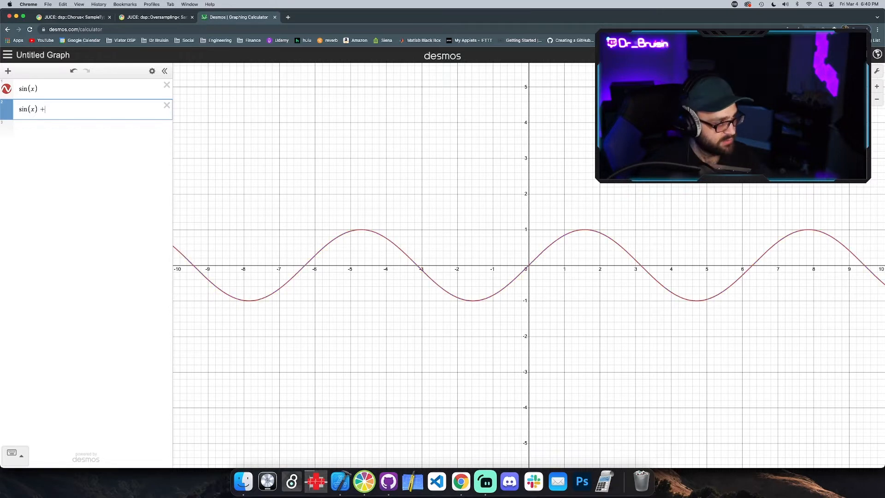
pyautogui.write('2')
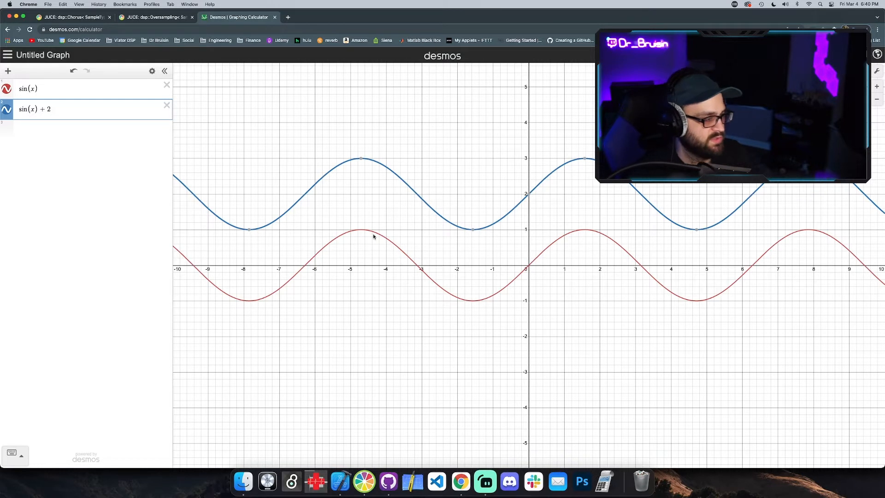
pyautogui.moveTo(370, 186)
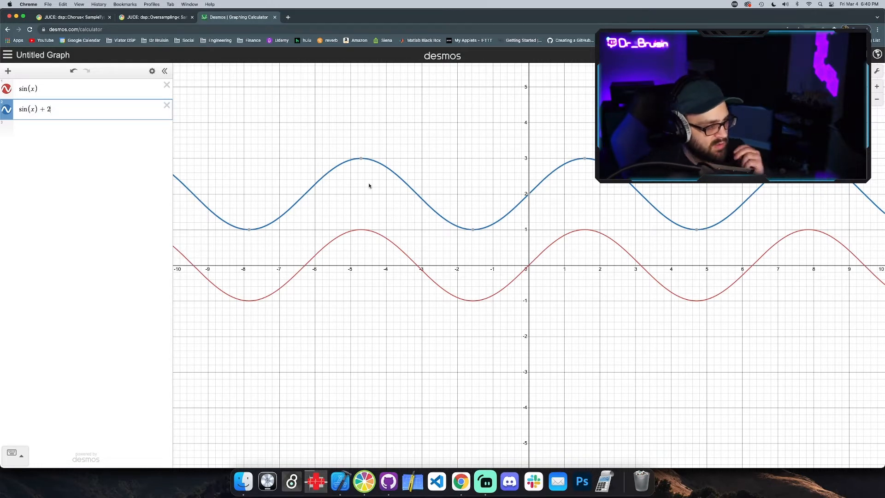
pyautogui.moveTo(361, 165)
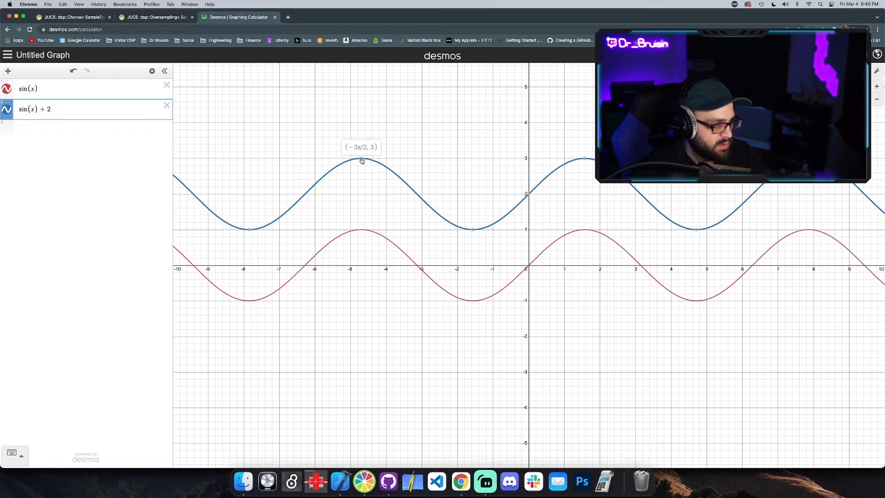
pyautogui.moveTo(317, 183)
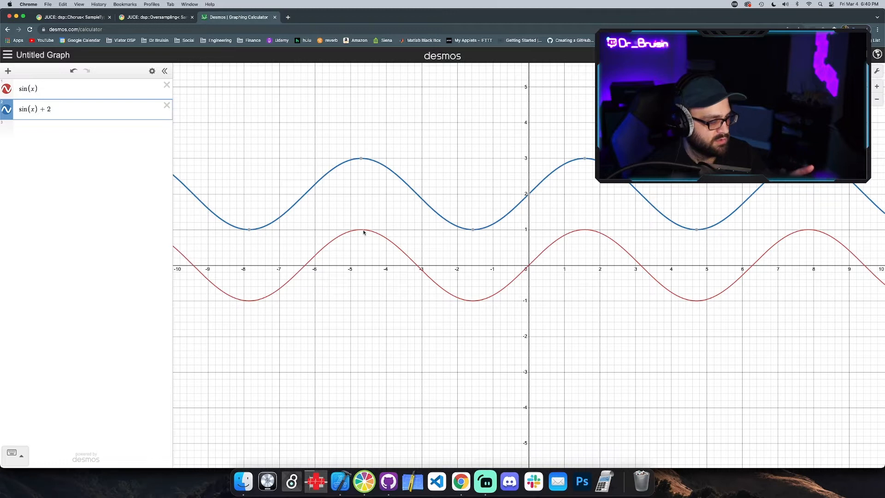
pyautogui.moveTo(357, 230)
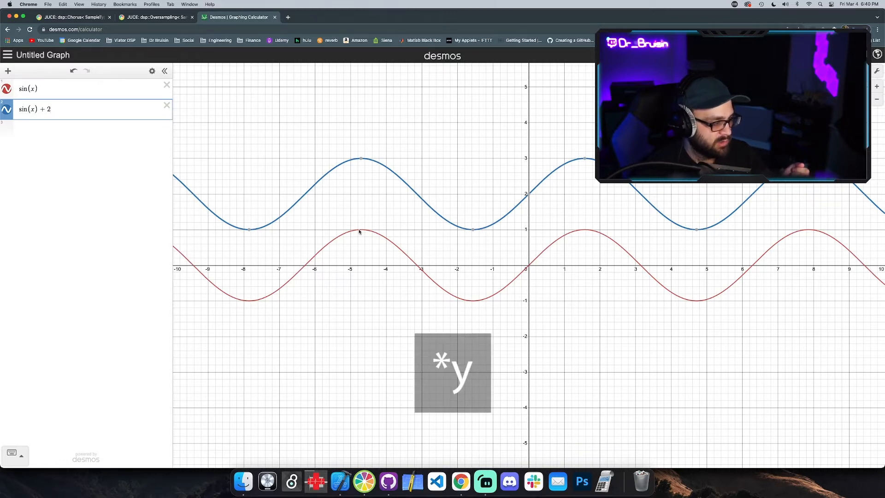
pyautogui.moveTo(365, 235)
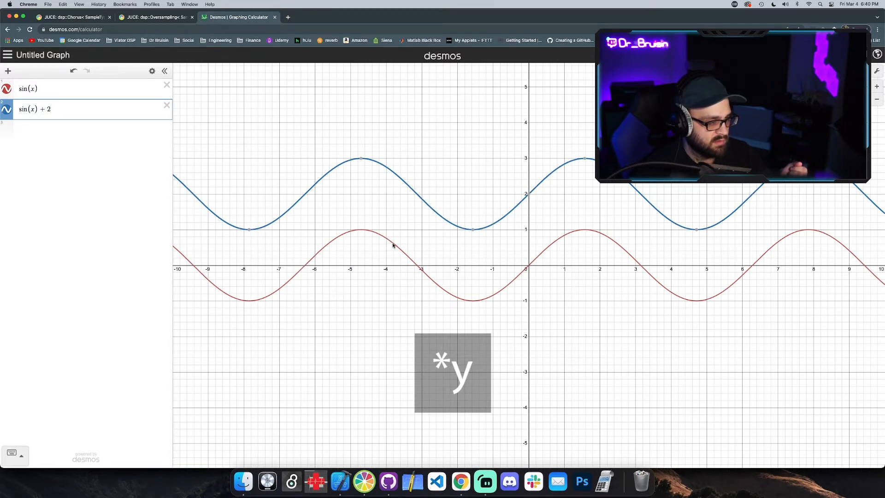
pyautogui.moveTo(398, 250)
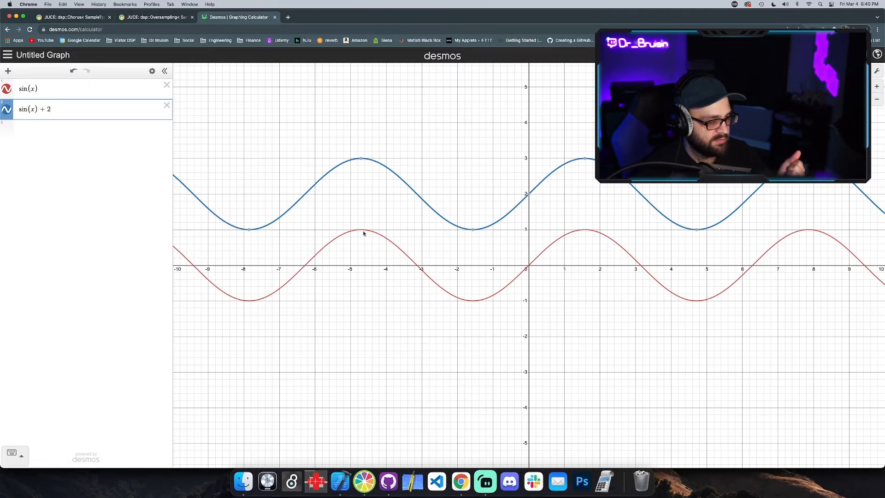
pyautogui.moveTo(396, 272)
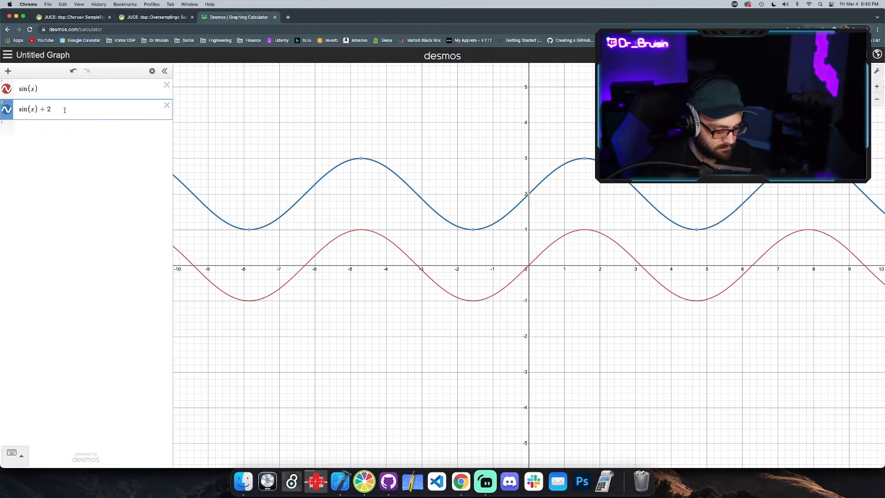
# Replace + 2 with ·-1 so the second curve is sin(x)·−1, then return to Xcode.
pyautogui.press('Backspace')
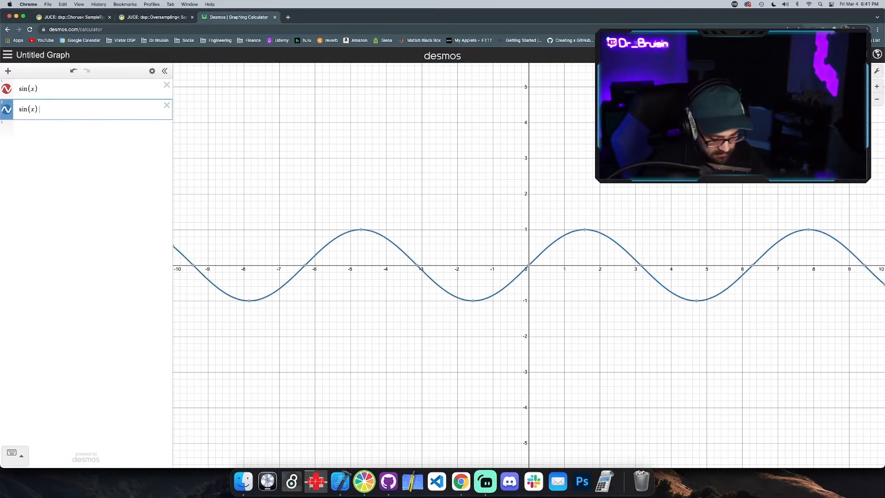
pyautogui.write('·-')
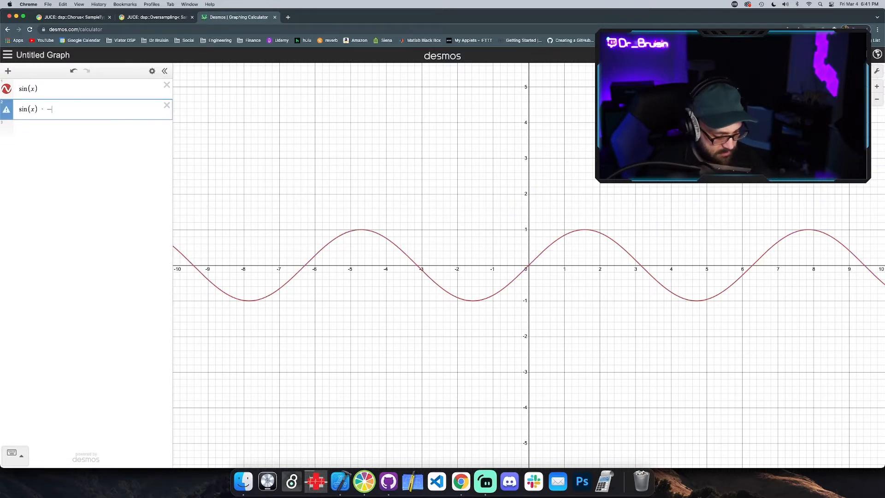
pyautogui.write('1')
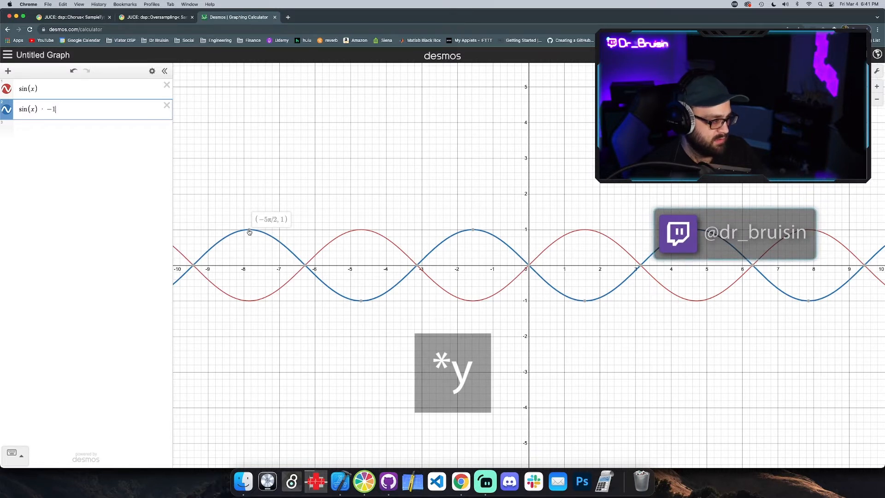
pyautogui.moveTo(252, 302)
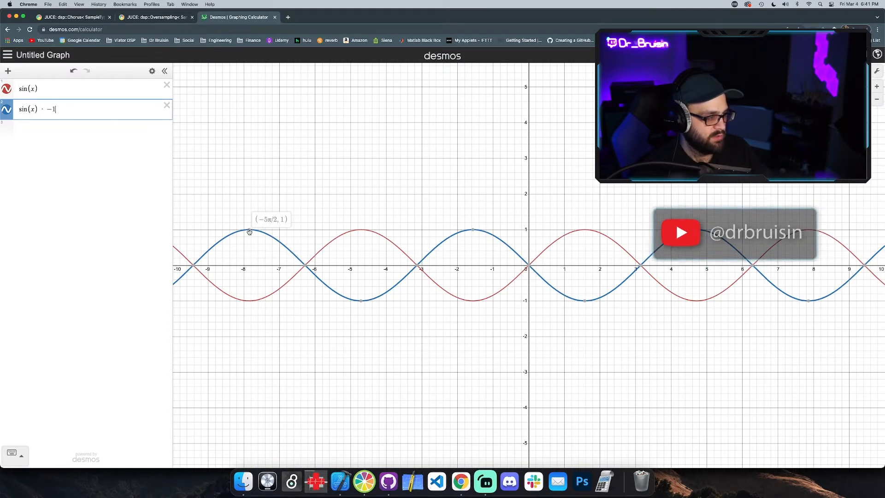
pyautogui.moveTo(251, 296)
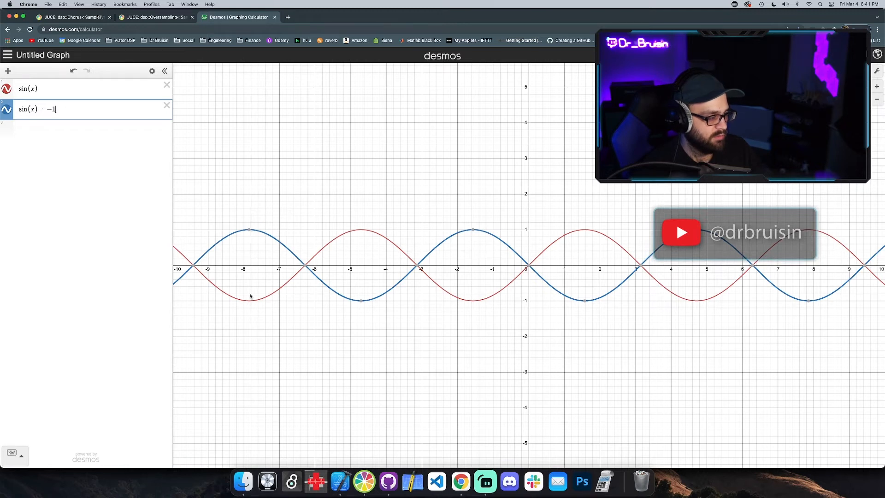
pyautogui.moveTo(280, 244)
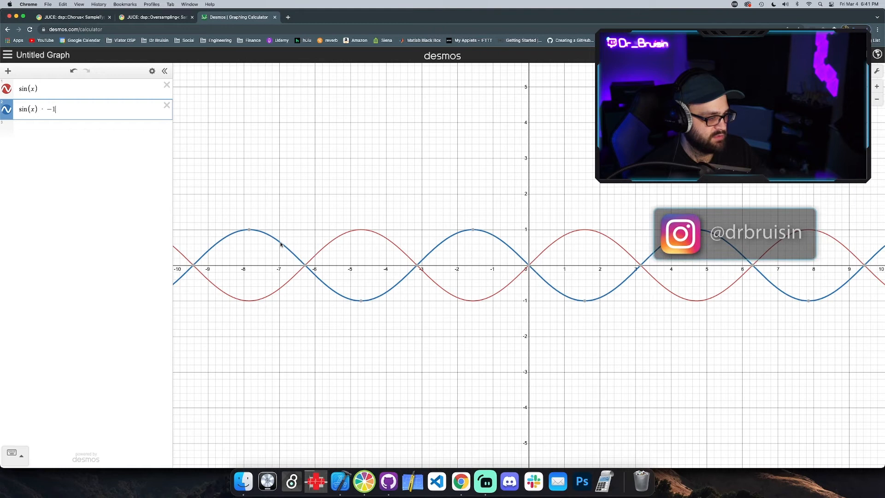
pyautogui.moveTo(279, 291)
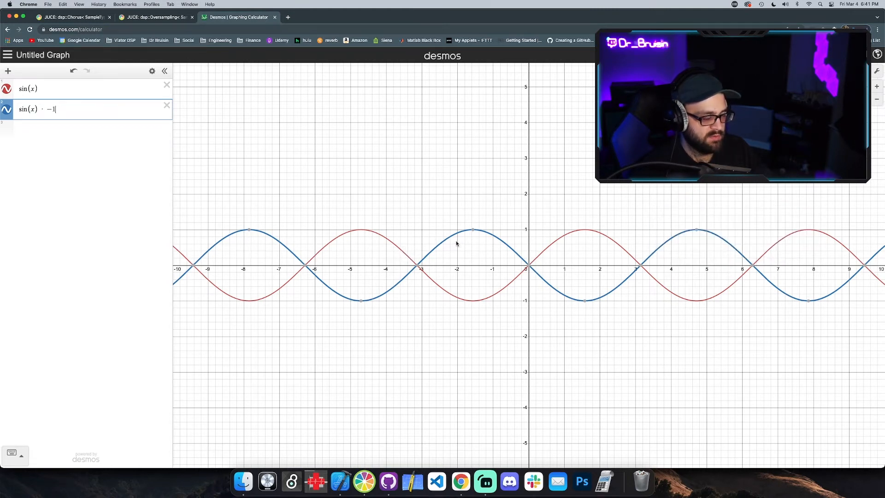
pyautogui.moveTo(473, 267)
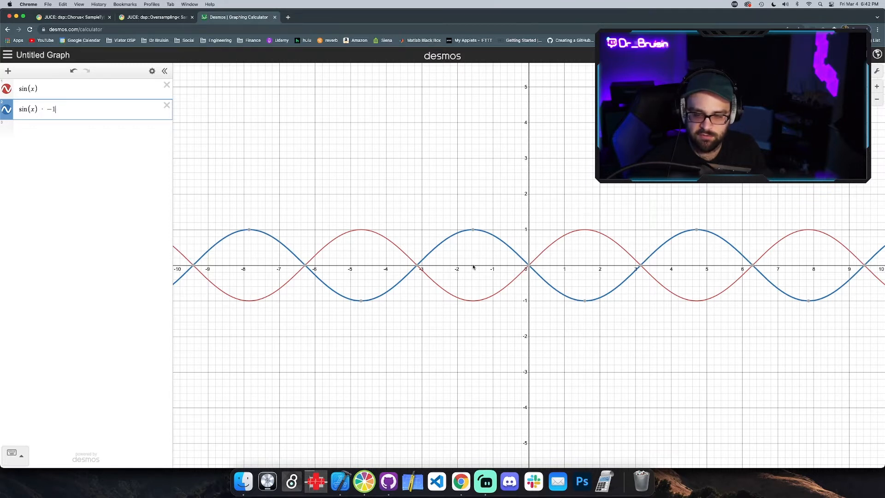
pyautogui.click(339, 482)
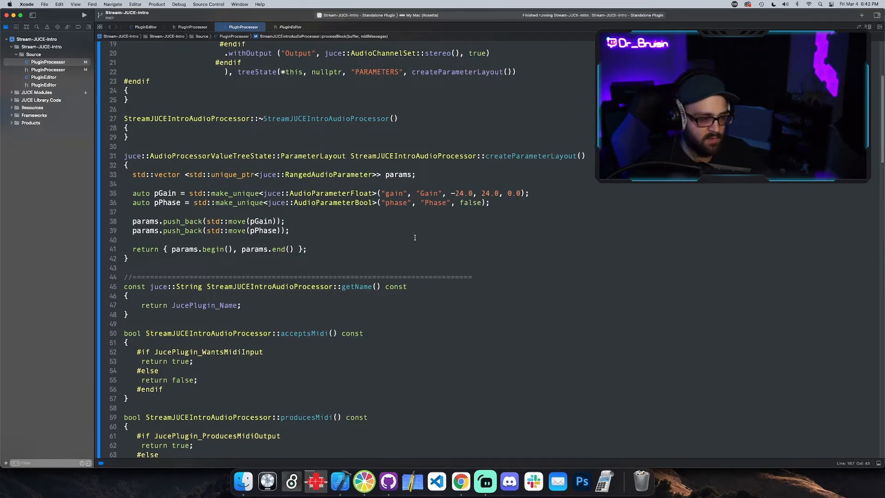
pyautogui.scroll(-3)
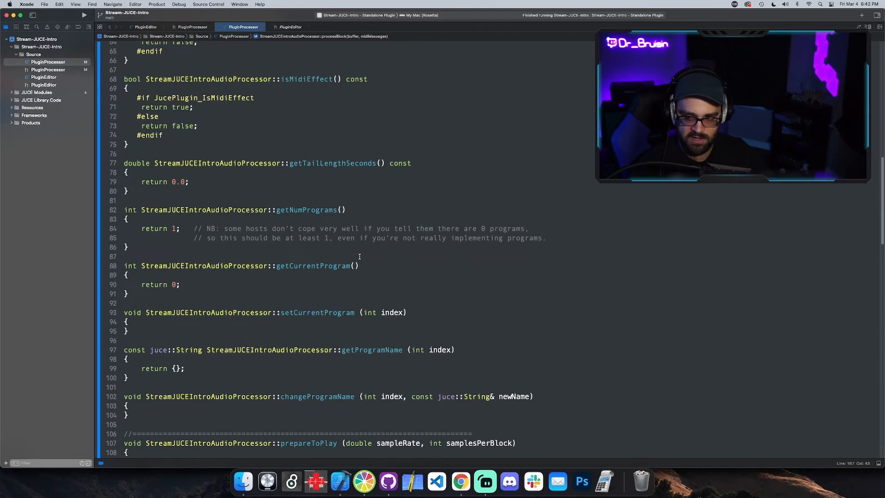
pyautogui.scroll(-3)
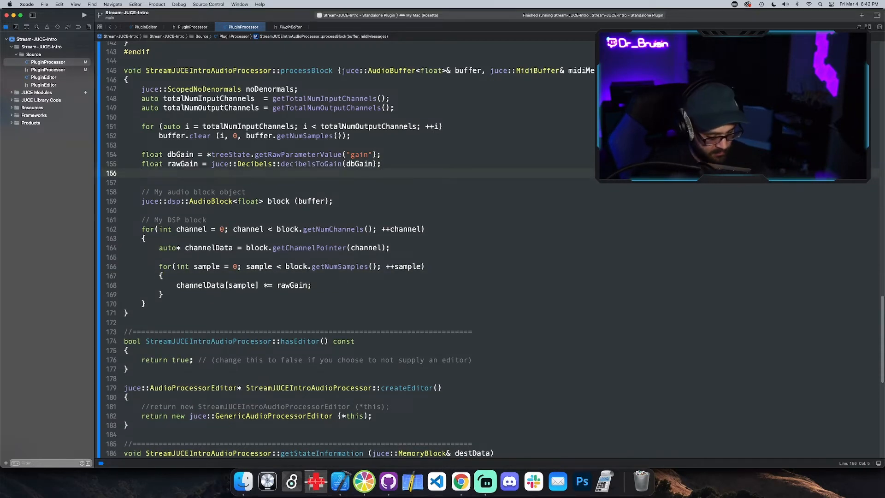
# Add a bool phase line in processBlock reading the phase parameter via treeState.get.
pyautogui.write('bool')
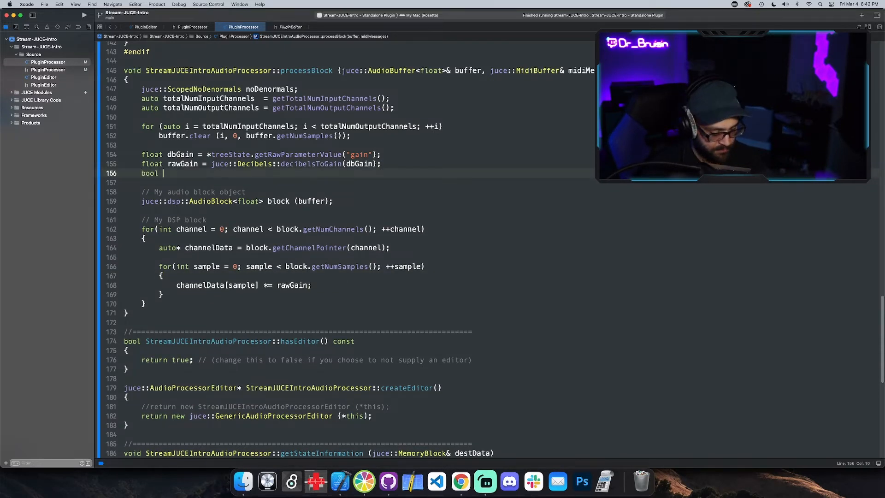
pyautogui.write('phase')
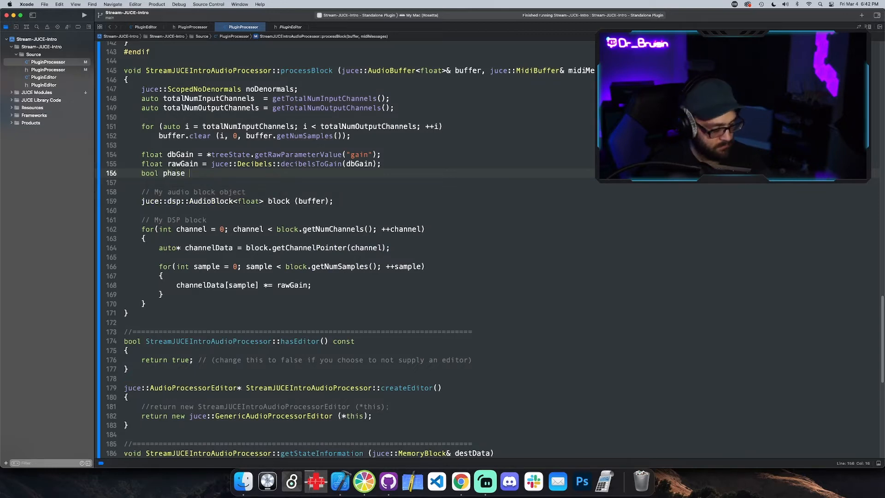
pyautogui.write('=')
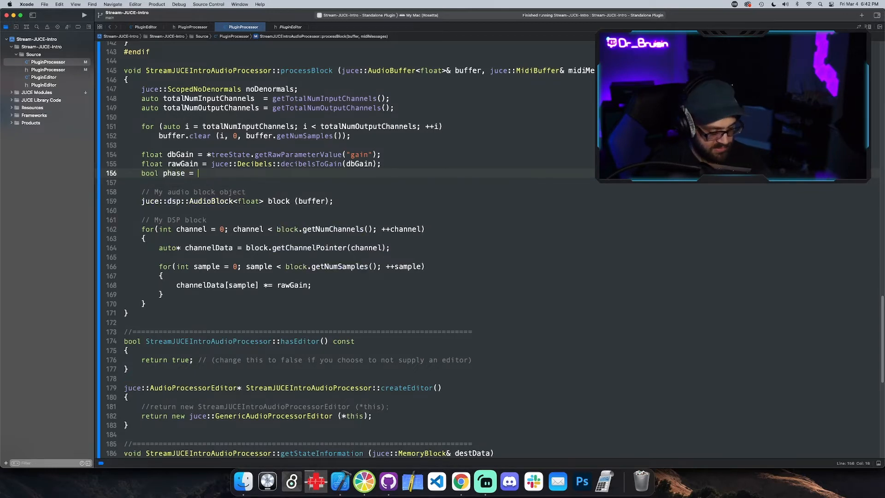
pyautogui.write('*tr')
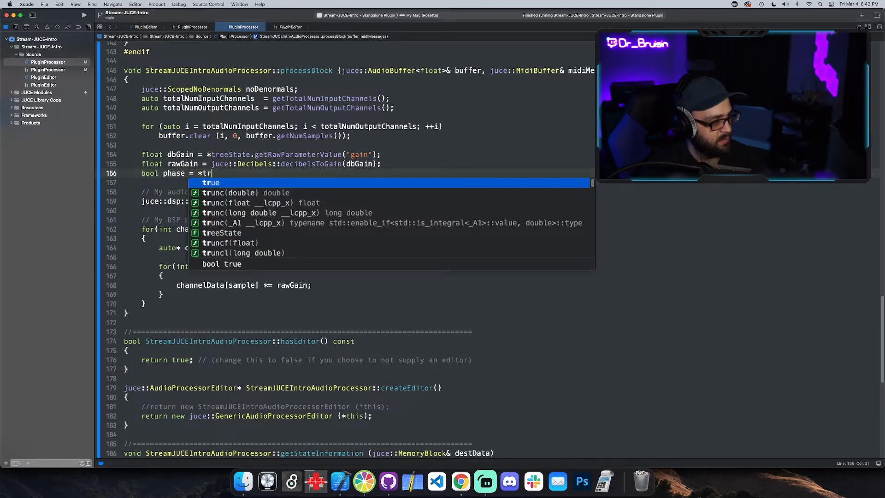
pyautogui.write('reeState.getRawParameterValue("phase");')
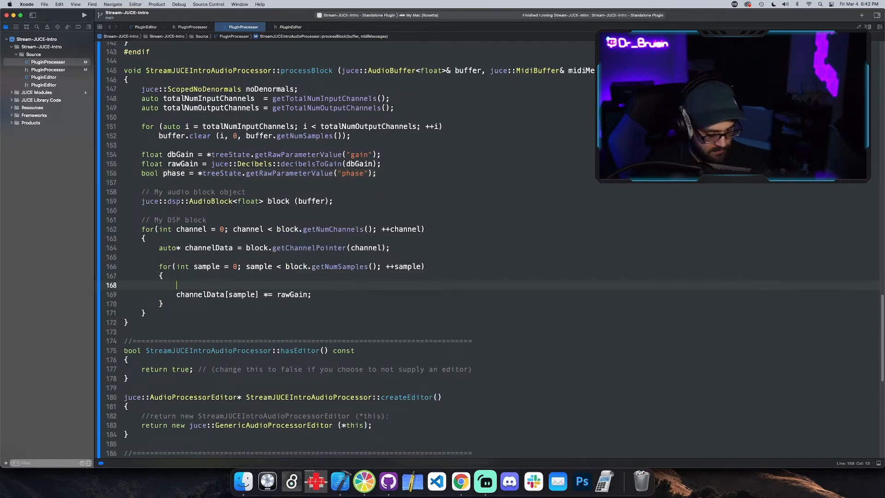
# Write an if (phase) branch multiplying channelData[sample] by rawGain * -1.
pyautogui.write('if (')
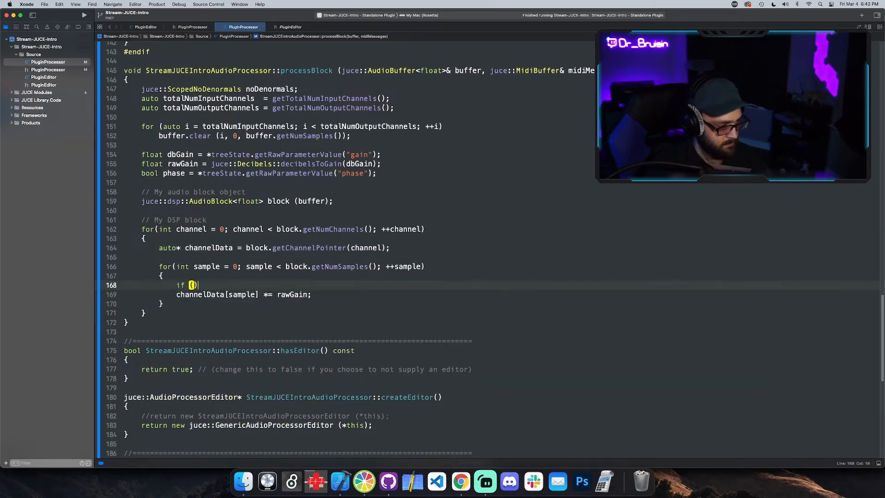
pyautogui.write('phas')
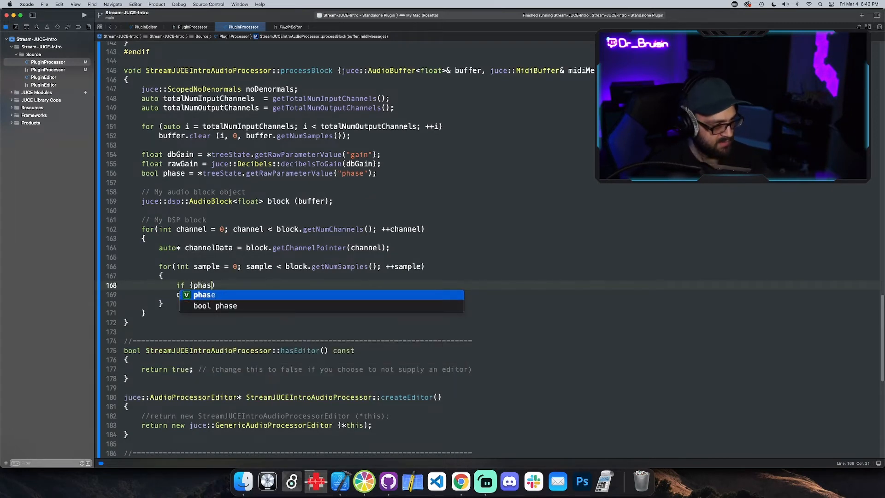
pyautogui.press('Return')
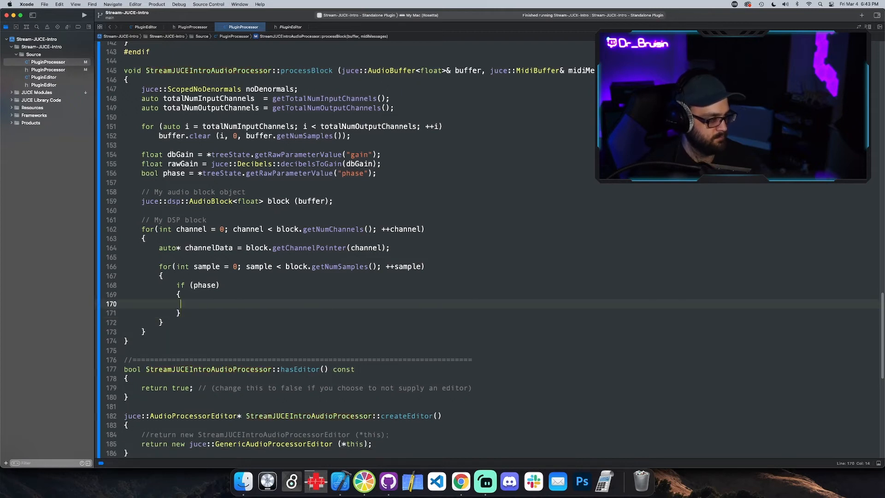
pyautogui.write('channelData[sample] *= rawGain ;')
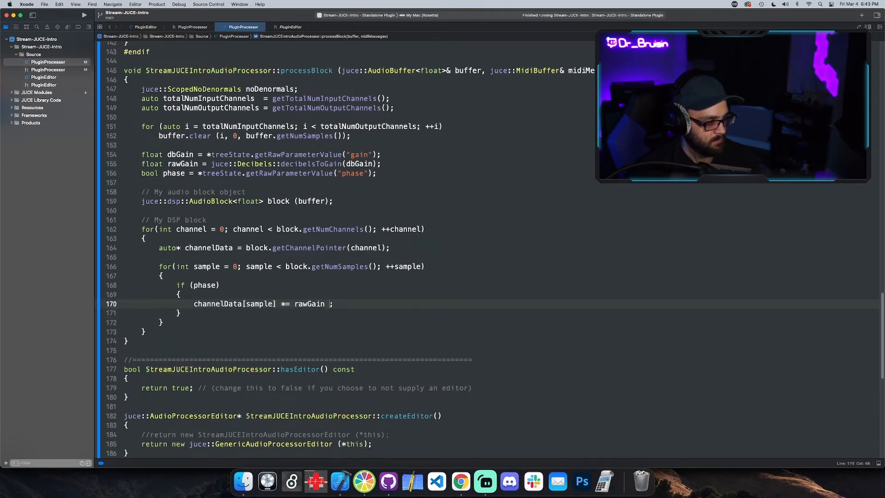
pyautogui.write('*')
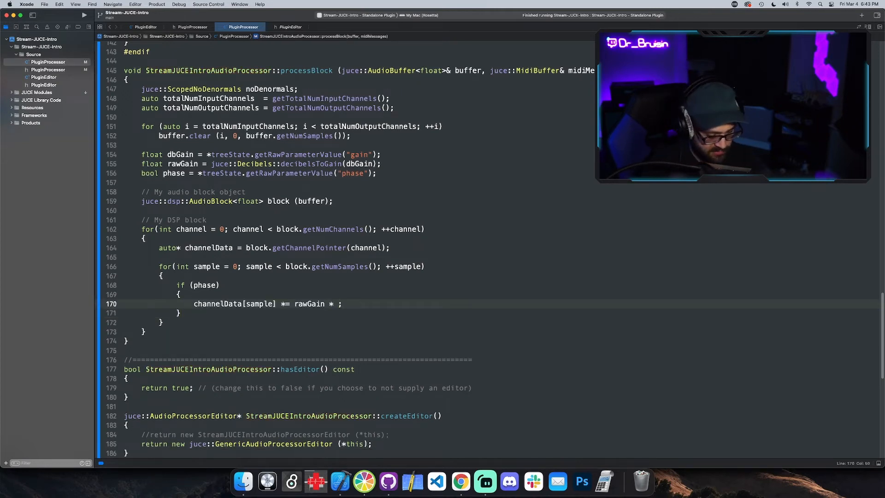
pyautogui.write('-1.0')
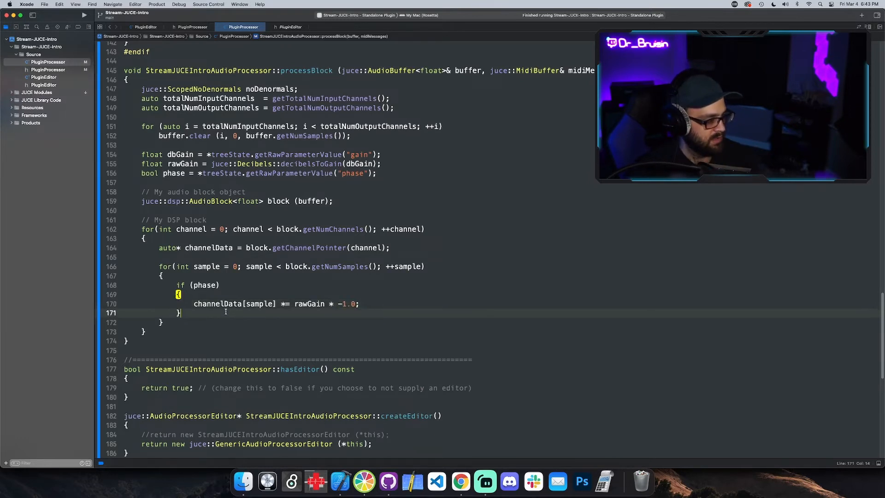
# Add an else branch multiplying channelData[sample] by rawGain.
pyautogui.write('else')
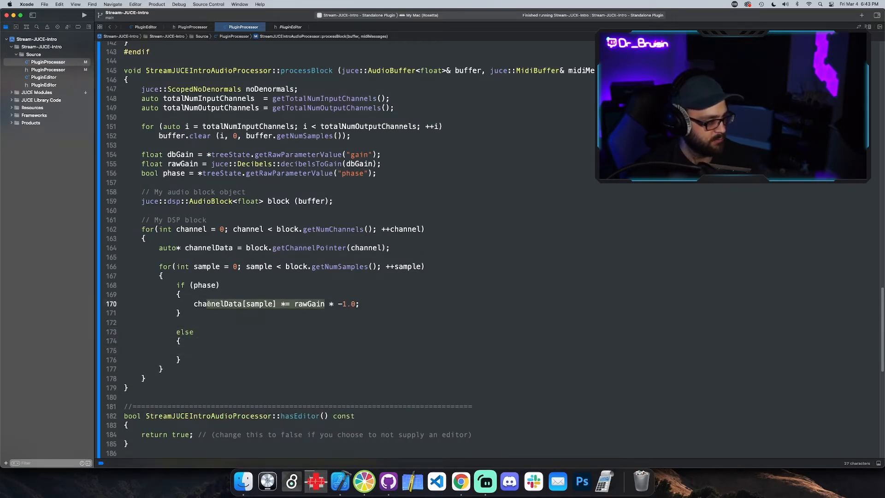
pyautogui.click(210, 350)
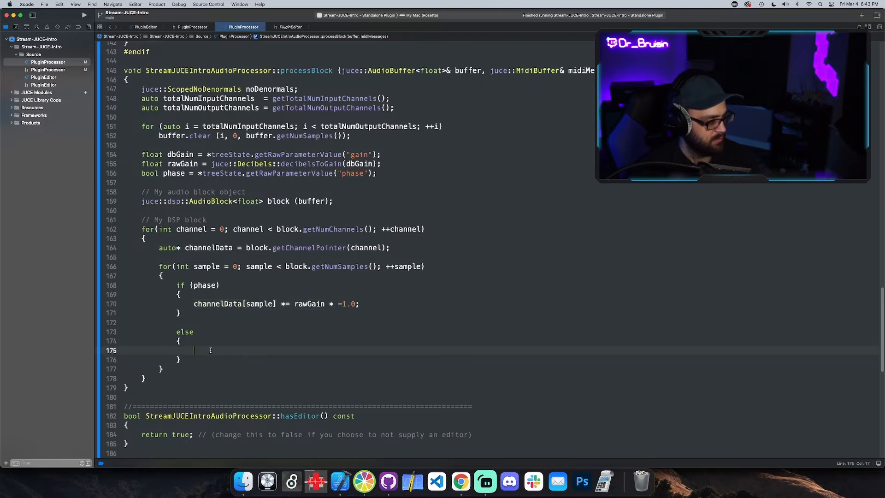
pyautogui.write('channelData[sample] *= rawGain;')
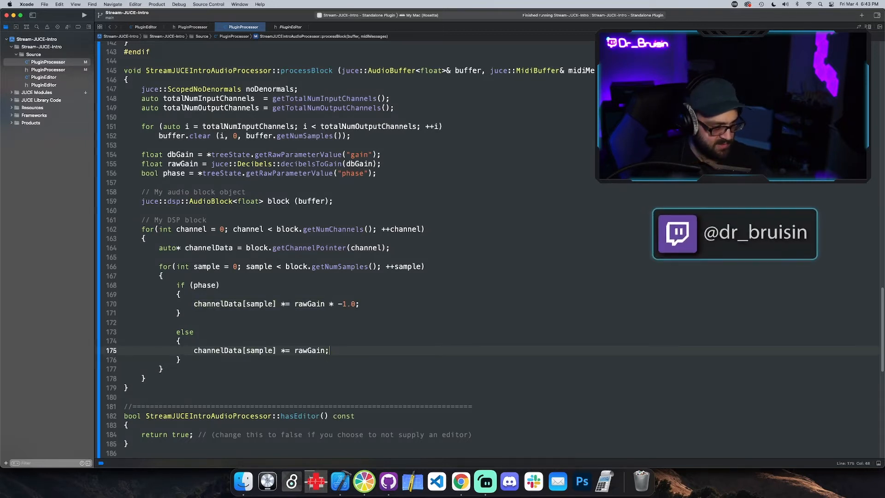
pyautogui.click(157, 4)
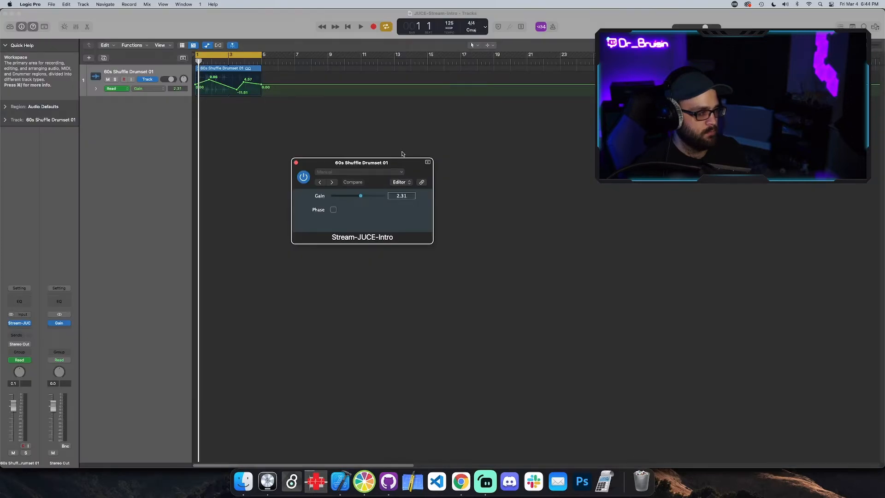
pyautogui.moveTo(154, 99)
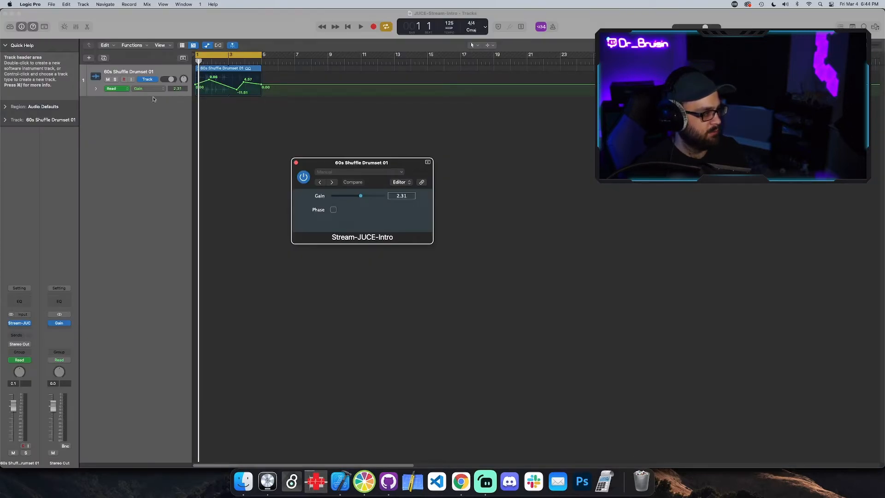
# Set the drumset track's automation display to Display off.
pyautogui.click(146, 89)
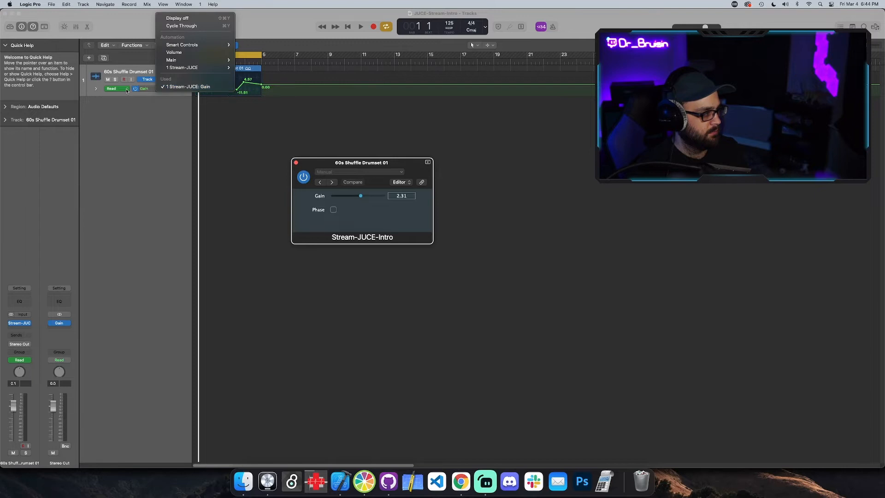
pyautogui.click(151, 111)
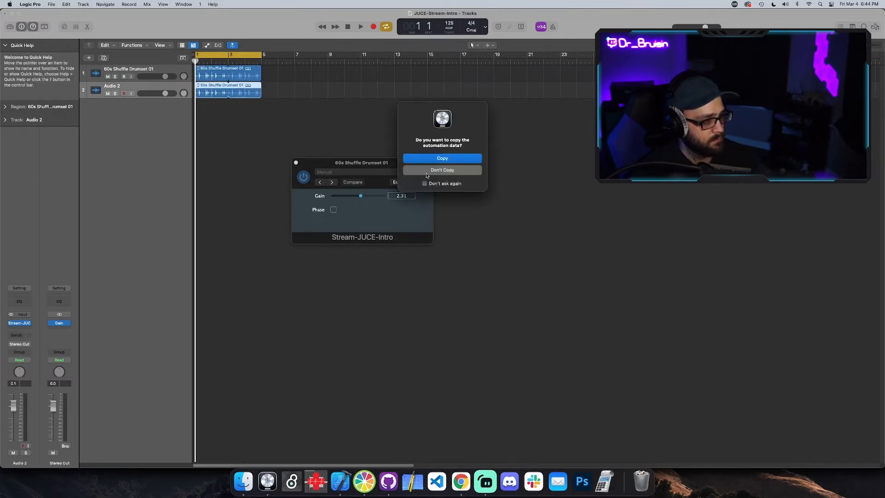
# Duplicate the drumset track into Audio 2, choosing Don't Copy for automation.
pyautogui.click(442, 170)
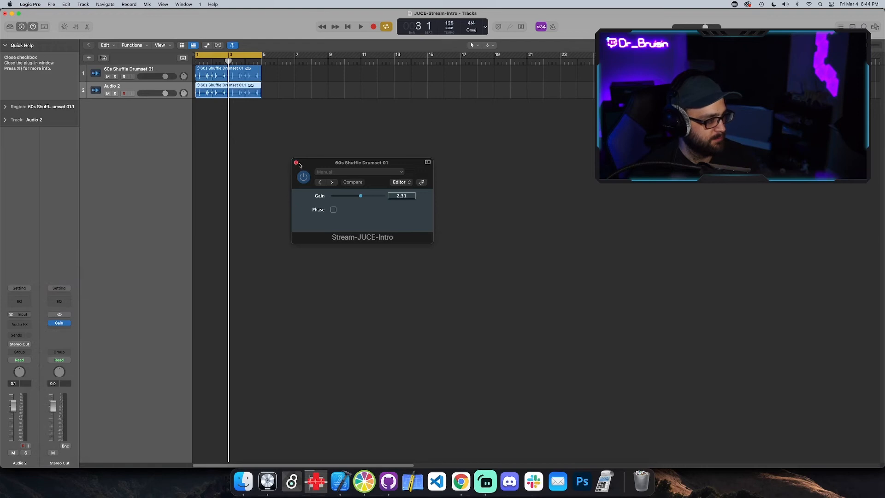
pyautogui.moveTo(169, 89)
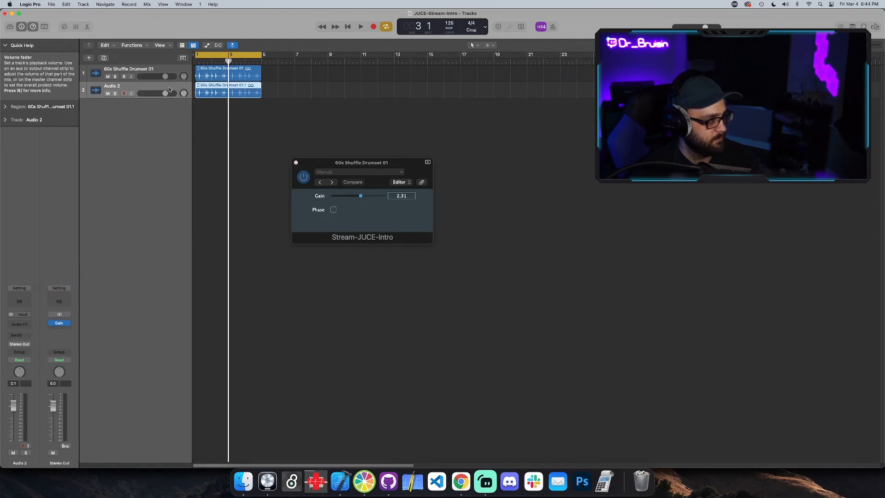
pyautogui.click(21, 323)
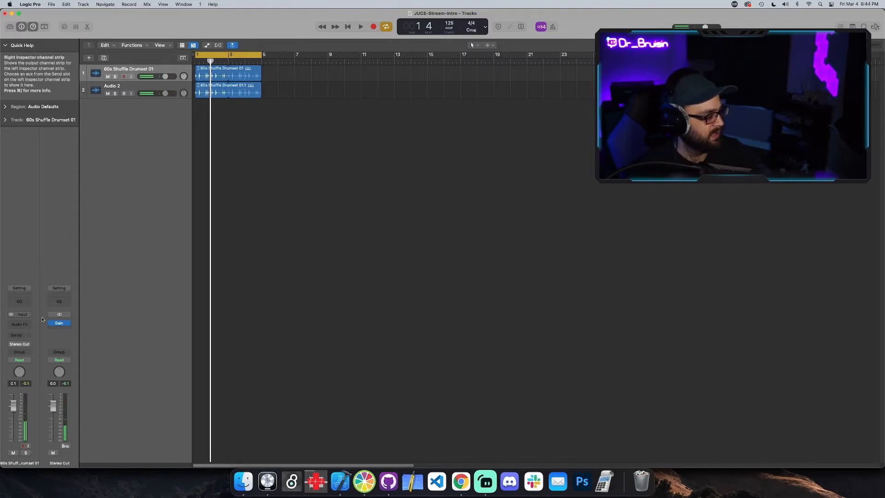
# Load Logic's built-in Gain plugin into the drumset Audio FX slot and close its window.
pyautogui.click(19, 324)
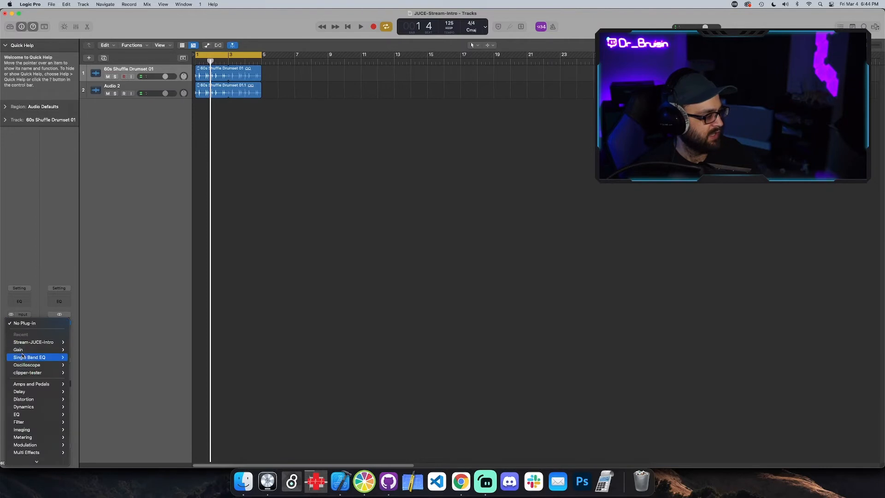
pyautogui.click(18, 350)
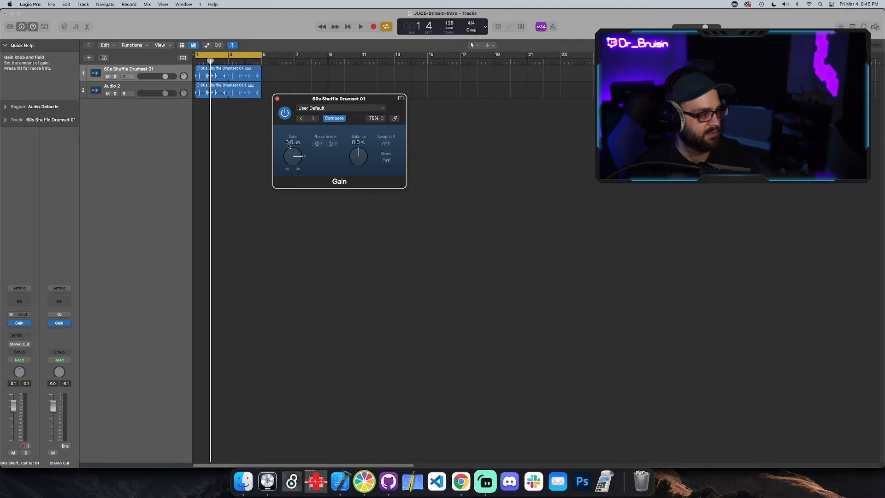
pyautogui.moveTo(318, 144)
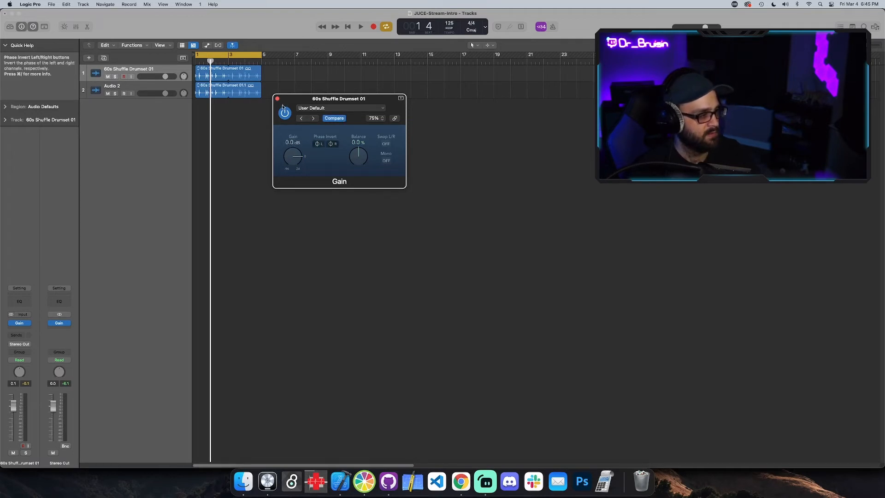
pyautogui.click(278, 99)
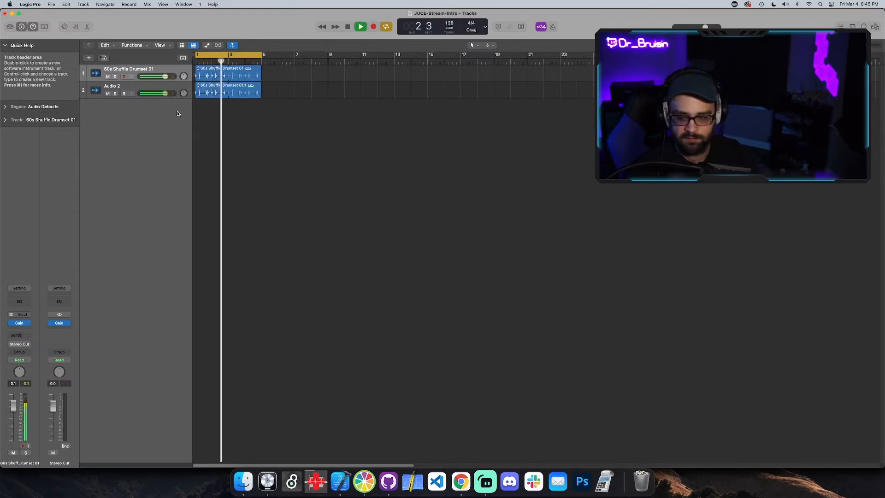
pyautogui.click(19, 323)
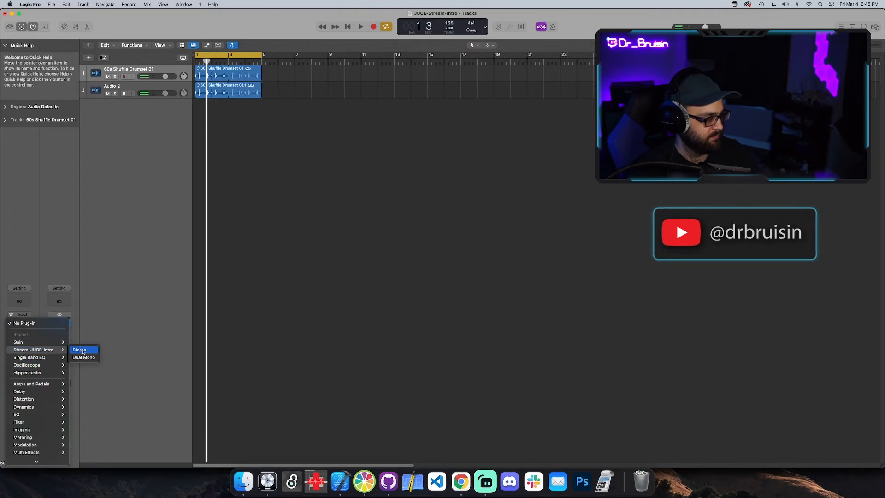
# Reload Stream-JUCE-Intro > Stereo on the drumset track and return to Xcode.
pyautogui.click(79, 350)
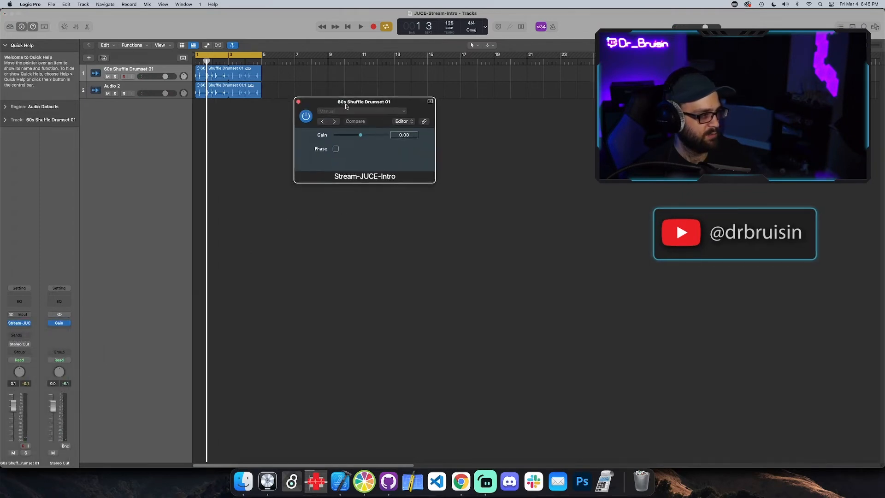
pyautogui.click(360, 26)
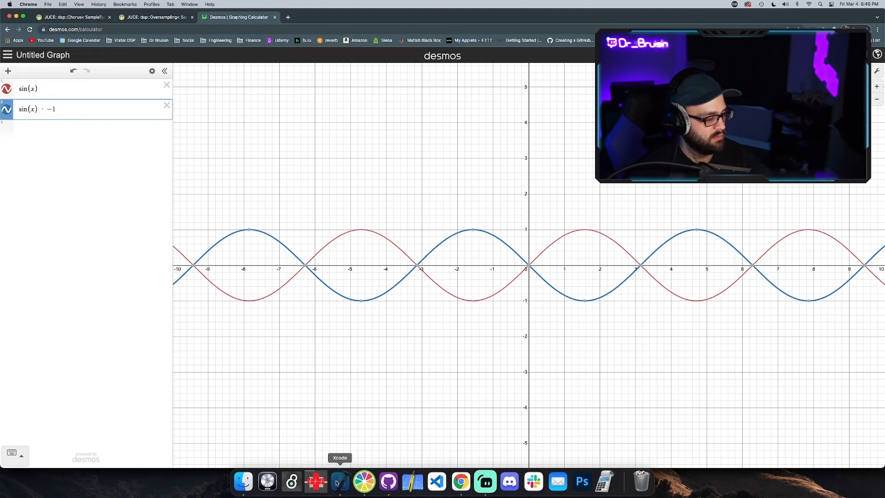
pyautogui.click(340, 483)
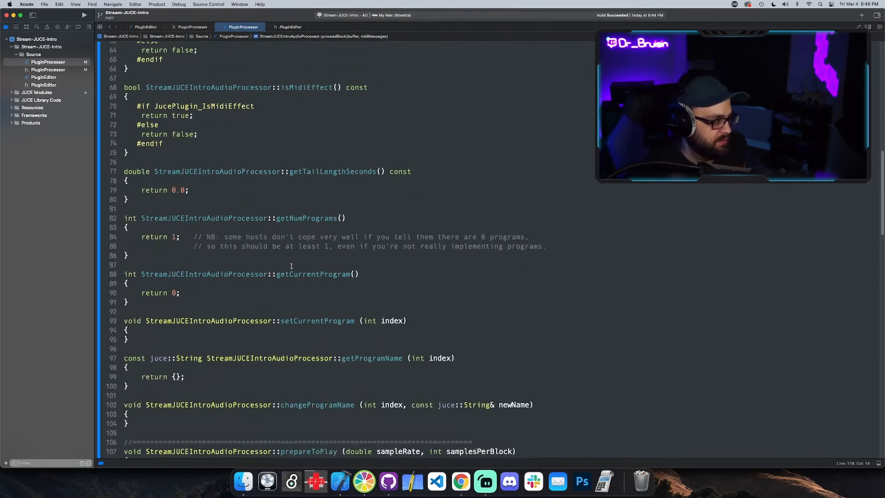
# Start a new line below pPhase with auto pChoice = std::make_unique.
pyautogui.scroll(3)
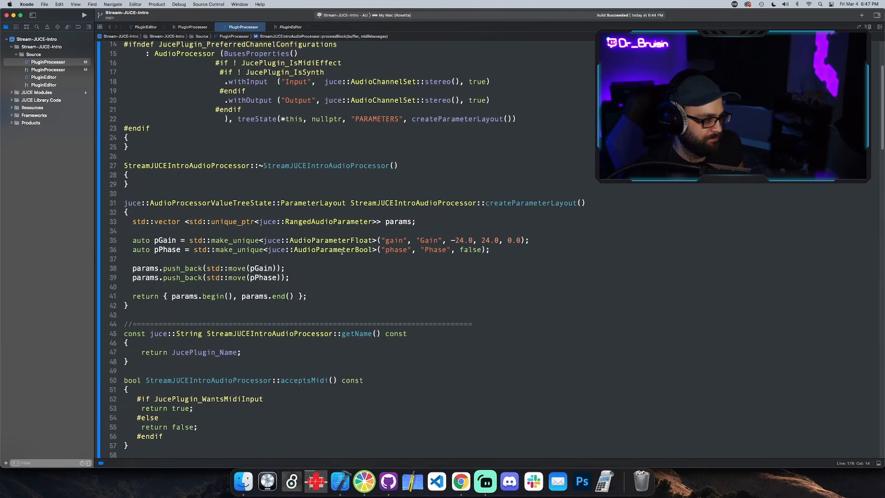
pyautogui.click(490, 249)
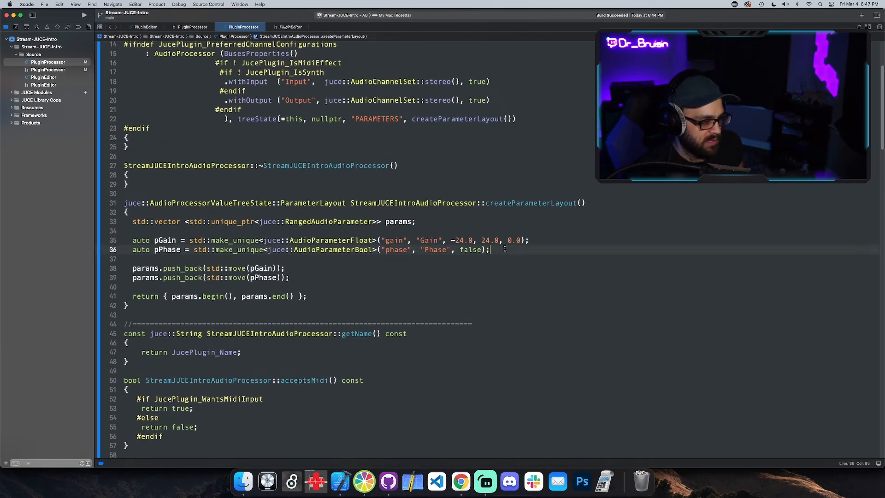
pyautogui.press('Return')
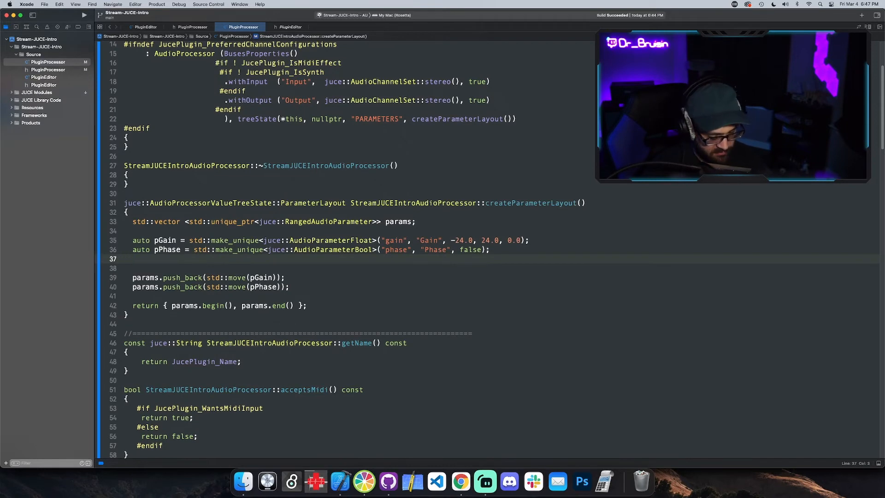
pyautogui.write('auto')
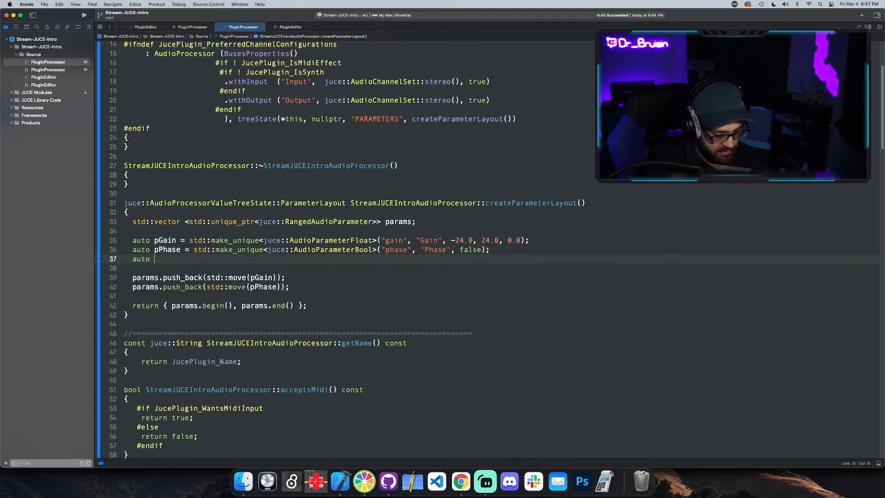
pyautogui.write('pChoi')
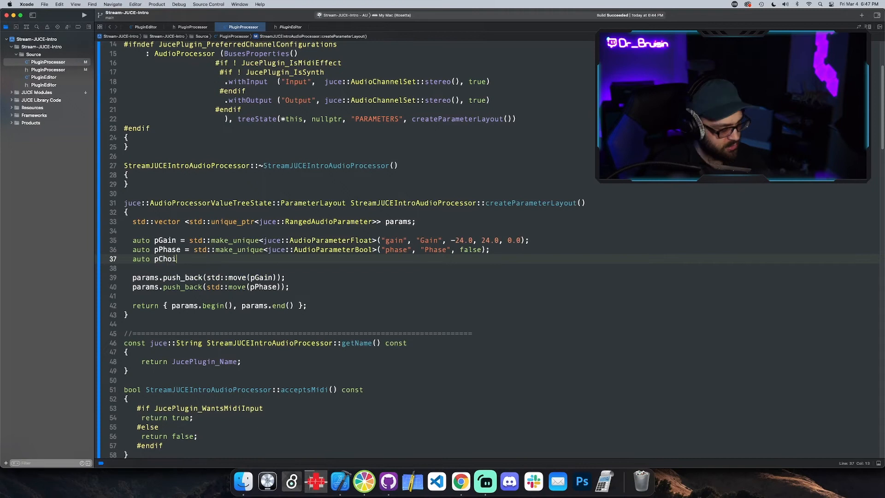
pyautogui.write('ce =')
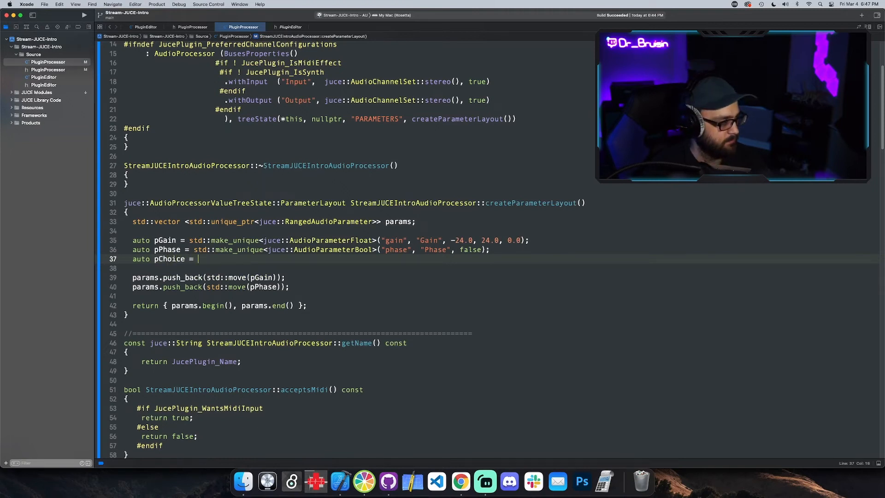
pyautogui.write('std')
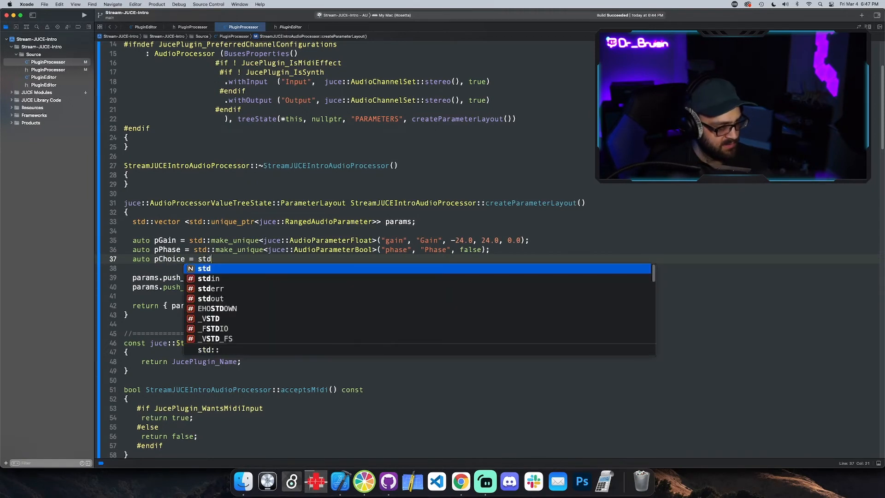
pyautogui.write('::make_unique<juce::>(_Args &&__args...')
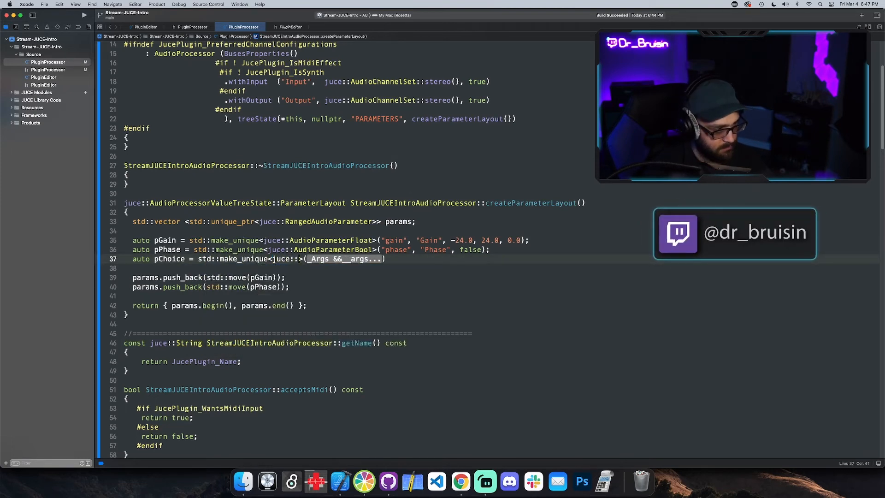
# Make pChoice a juce::AudioParameterChoice with ID "choice" and name "Choice".
pyautogui.write('Audio')
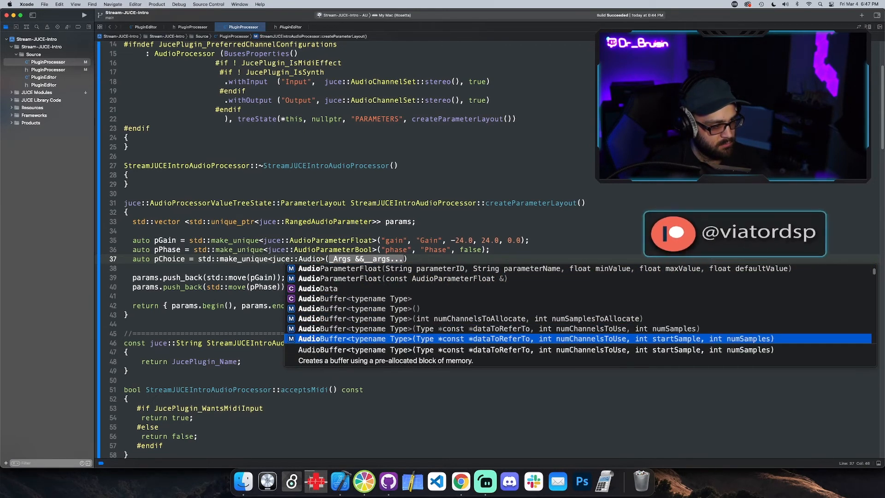
pyautogui.write('Param')
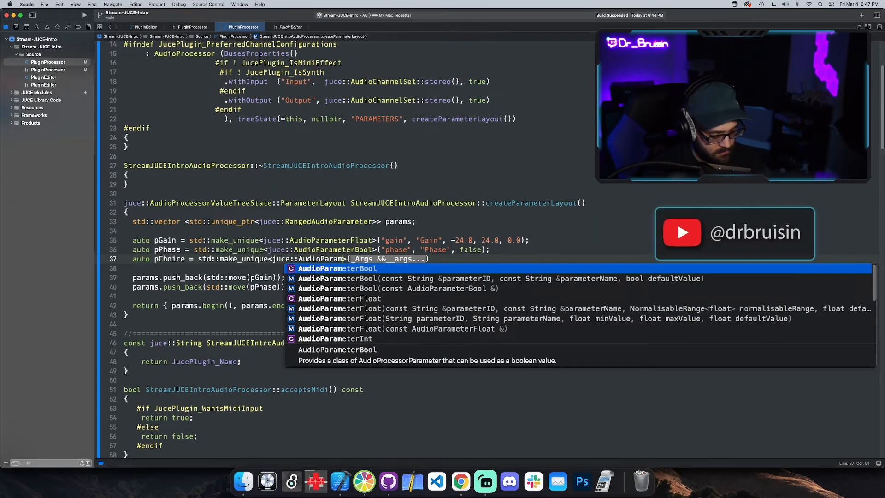
pyautogui.write('eterChoice')
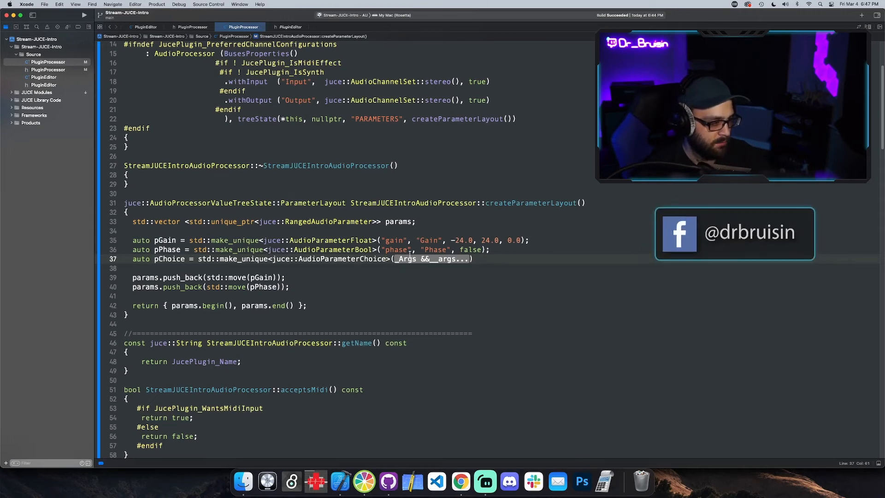
pyautogui.write('""')
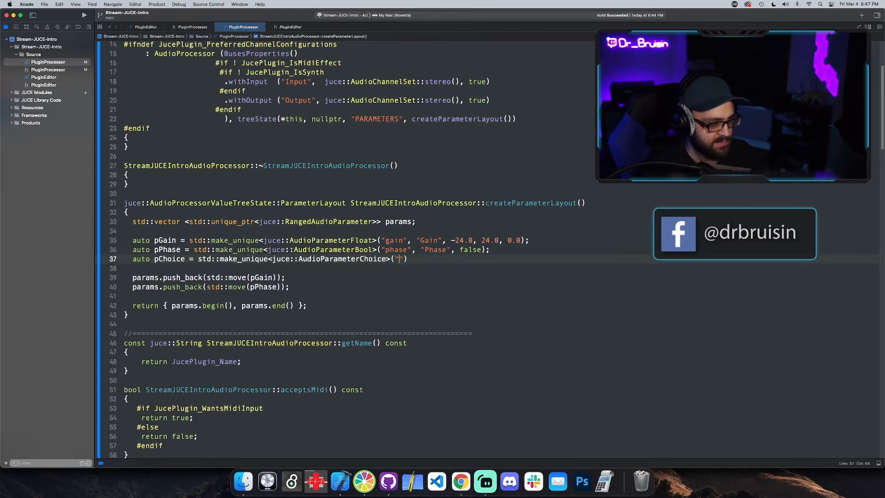
pyautogui.write('choice')
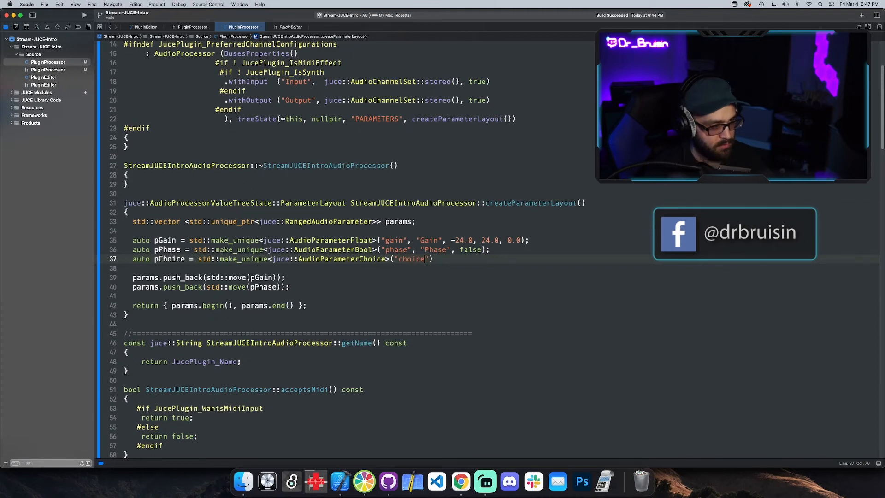
pyautogui.write('", "')
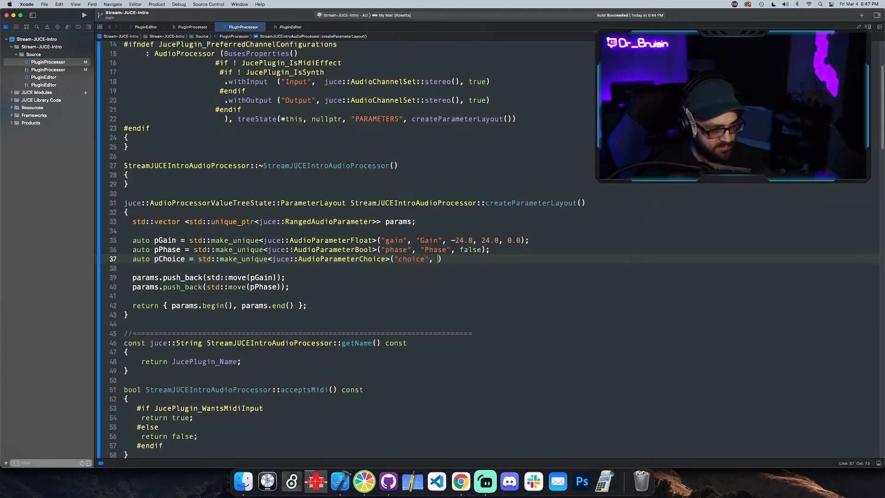
pyautogui.write('Choice')
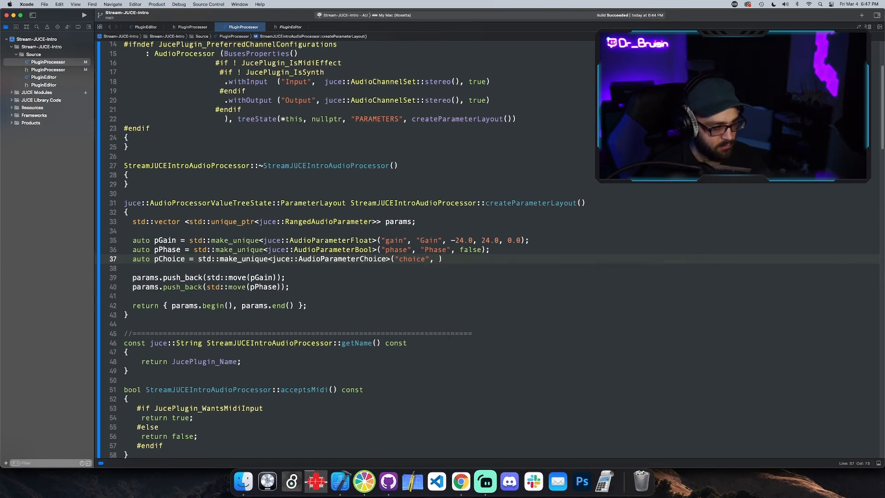
pyautogui.write('"Ch')
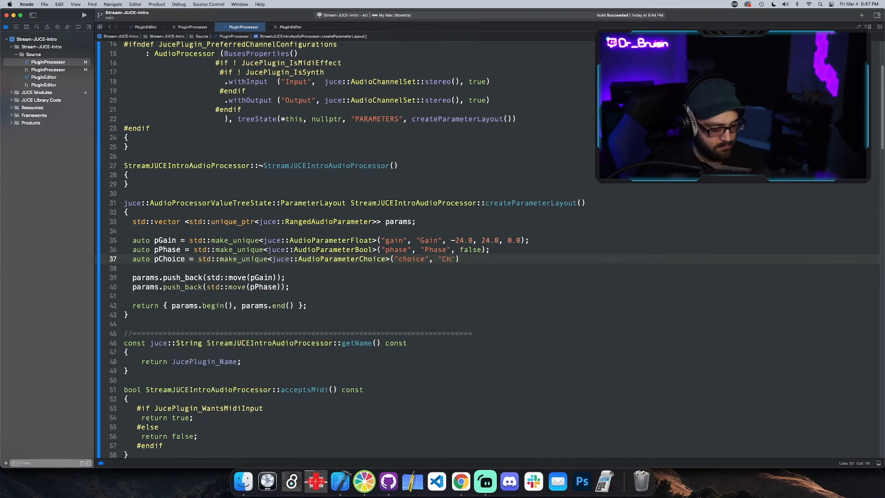
pyautogui.write('oice')
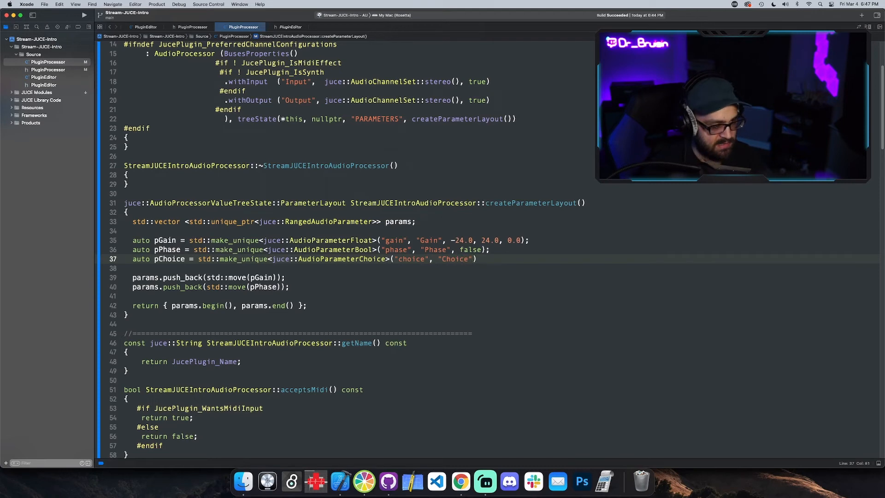
pyautogui.write(',')
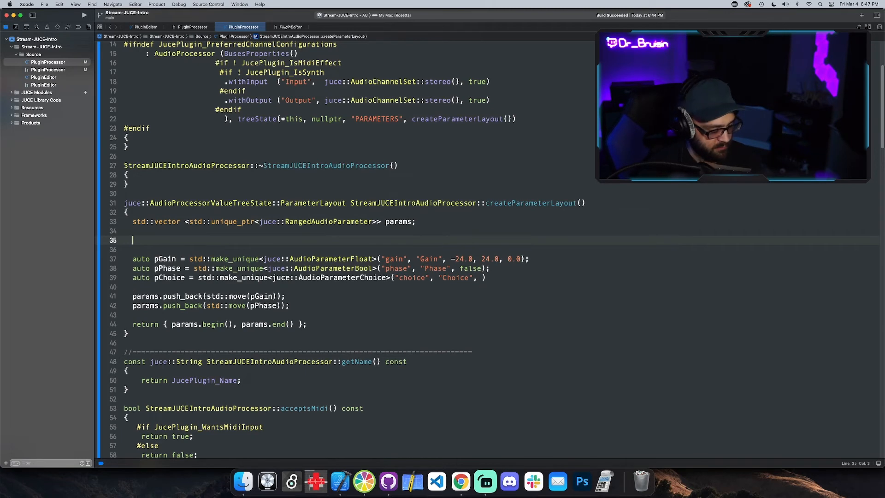
# Declare juce::StringArray choices = {"Compressor", "EQ", "Reverb"}.
pyautogui.write('juce')
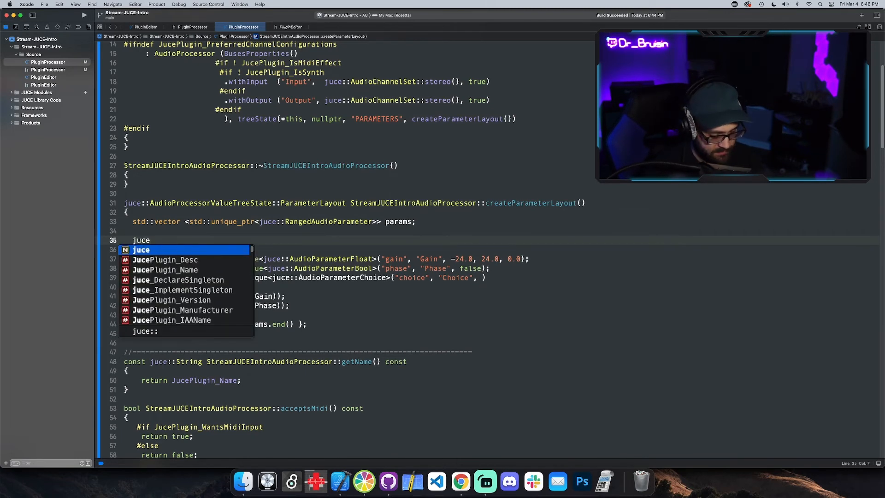
pyautogui.write('::StringArray')
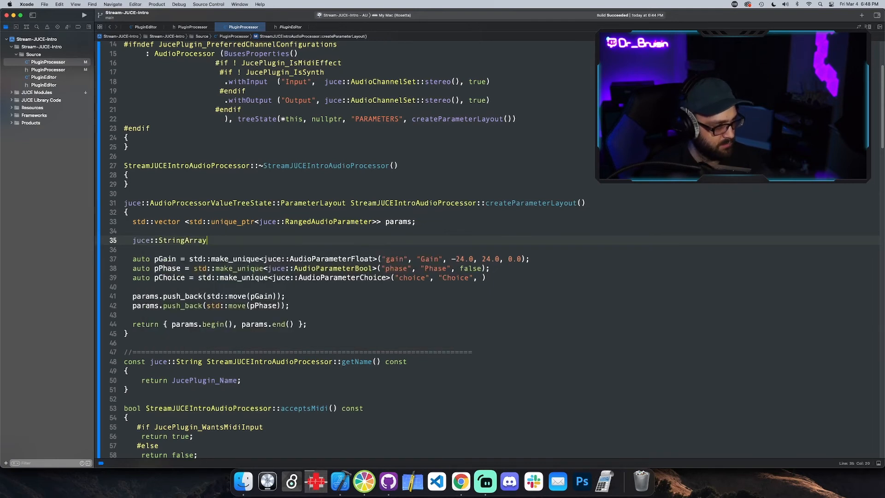
pyautogui.write('choices =')
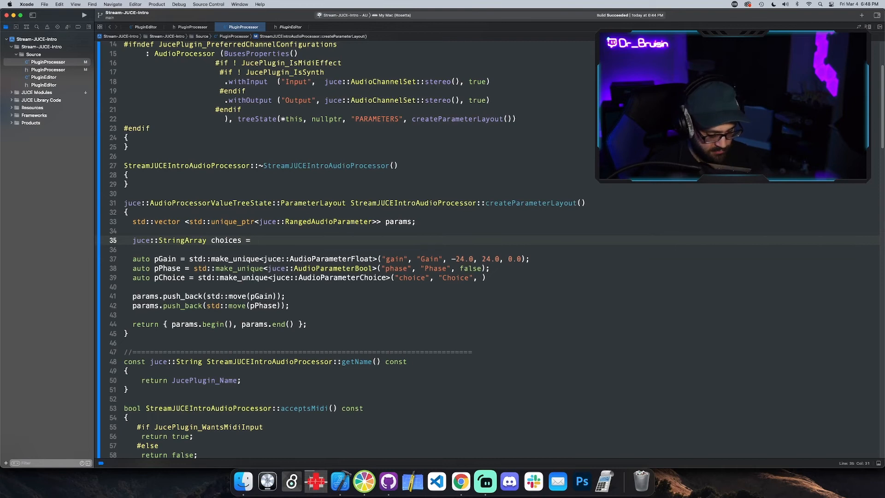
pyautogui.write('{}')
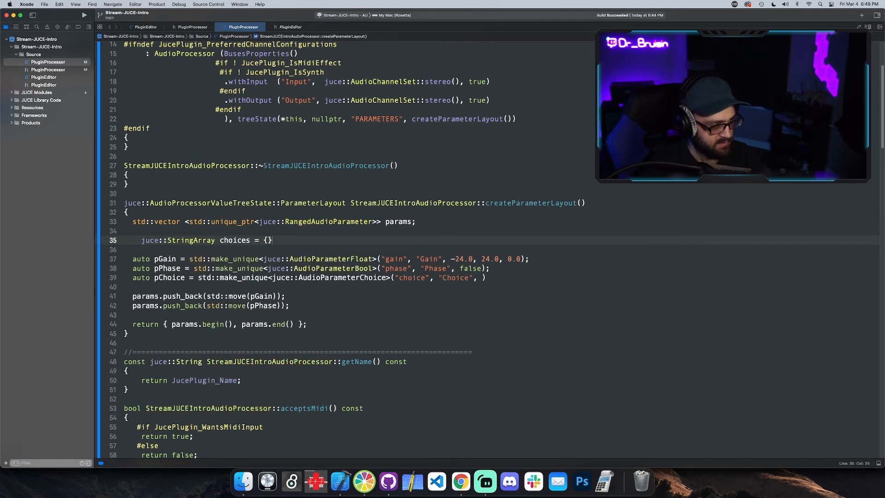
pyautogui.write(';')
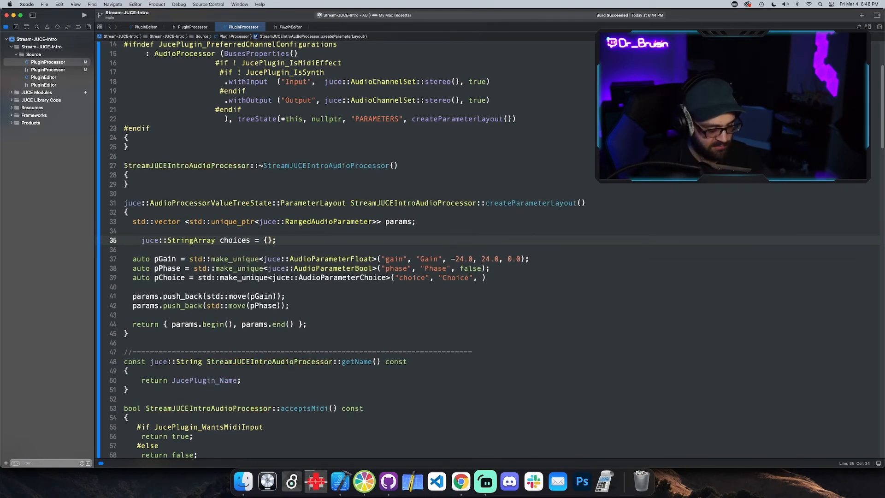
pyautogui.write('Ch')
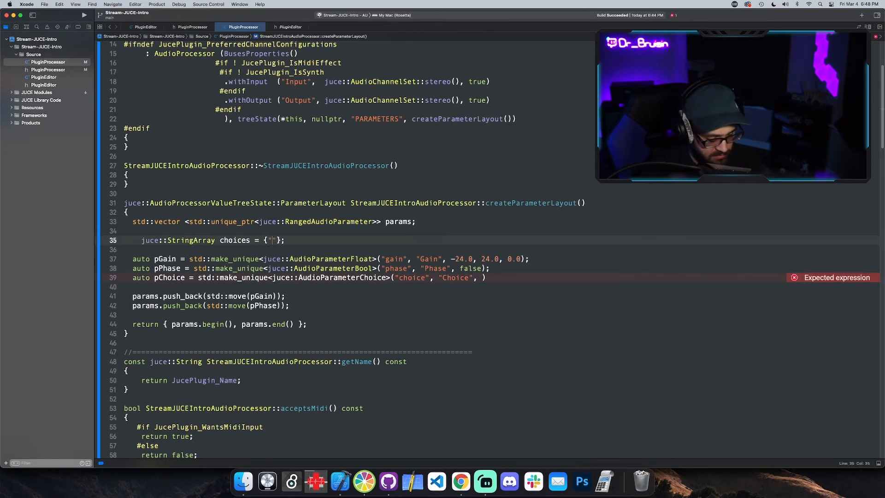
pyautogui.write('"')
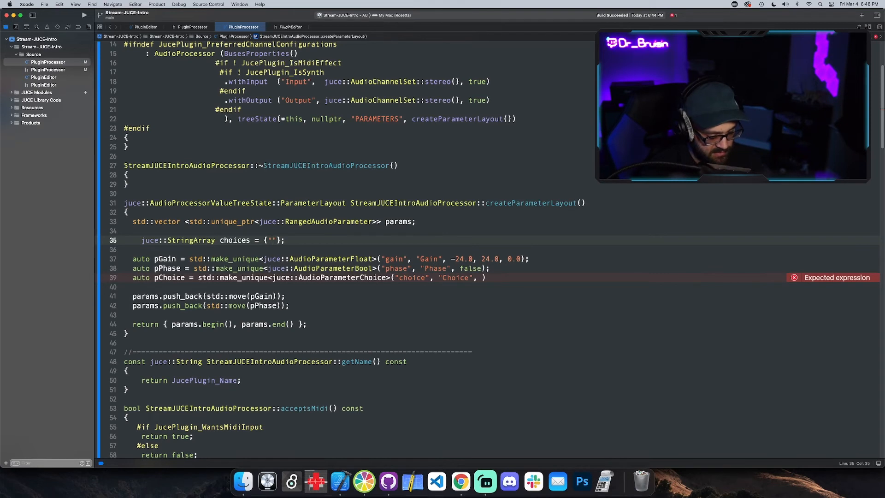
pyautogui.write('Compressor')
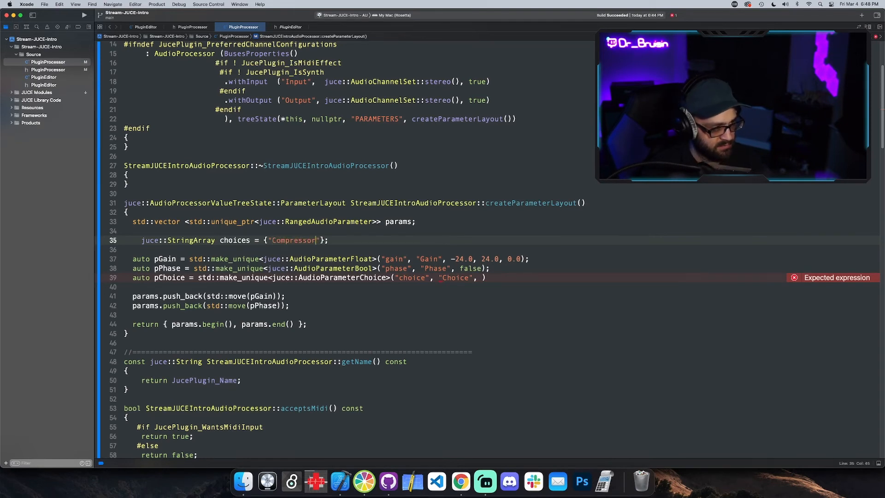
pyautogui.write(', ""')
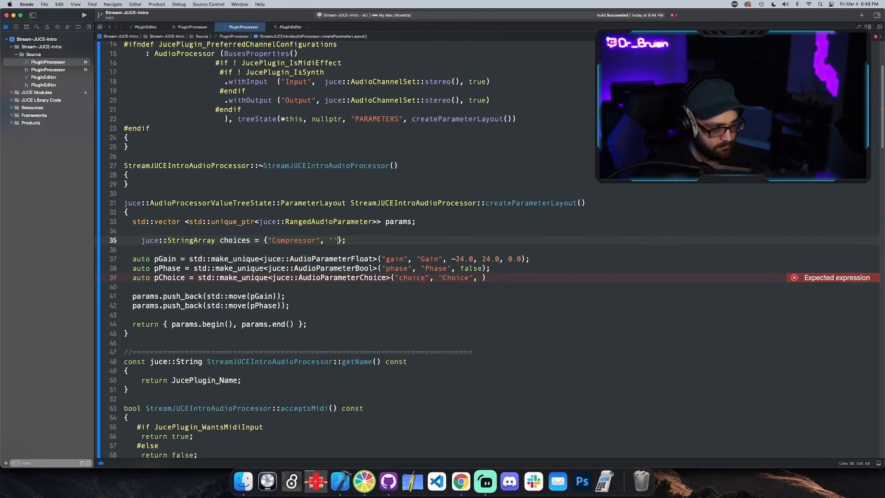
pyautogui.write('EQ')
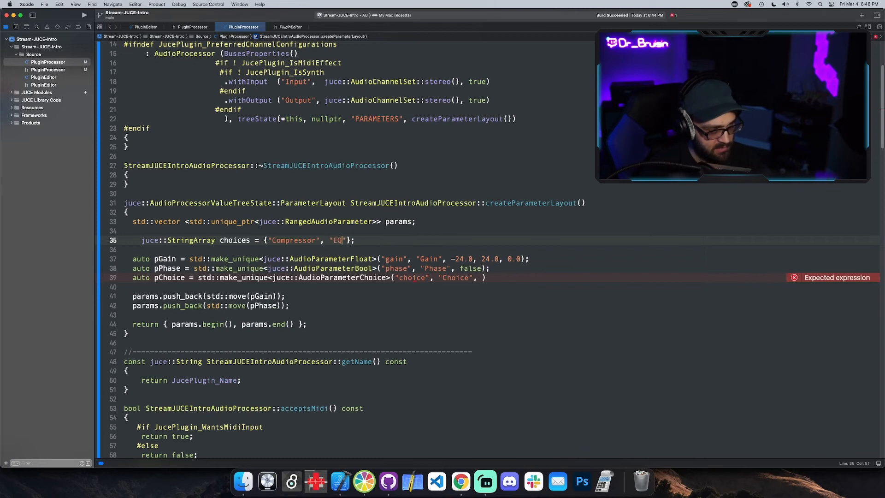
pyautogui.write(', "')
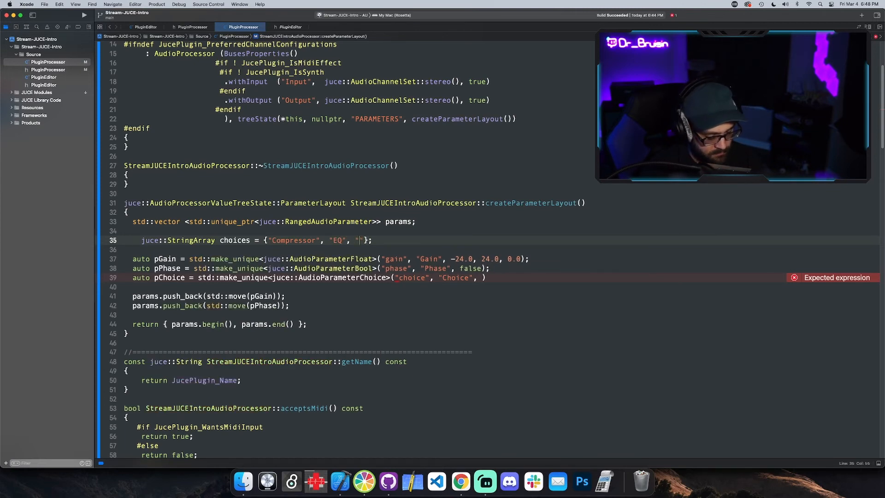
pyautogui.write('Rever')
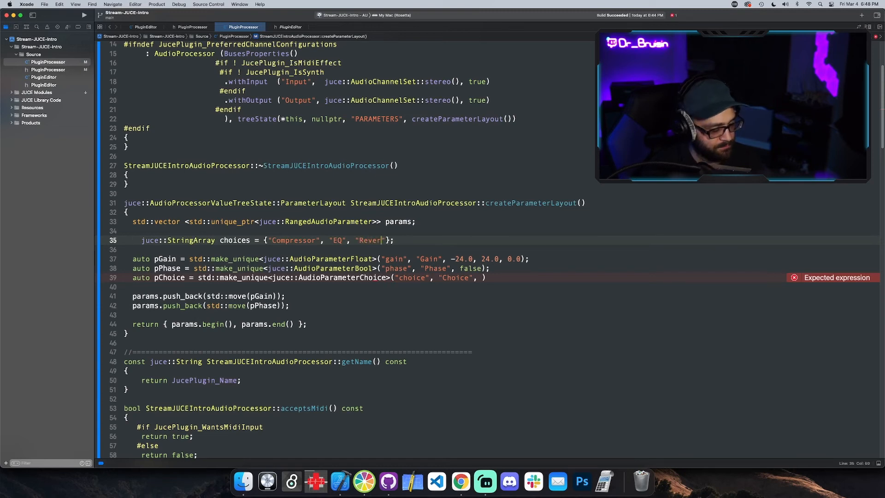
pyautogui.write('b')
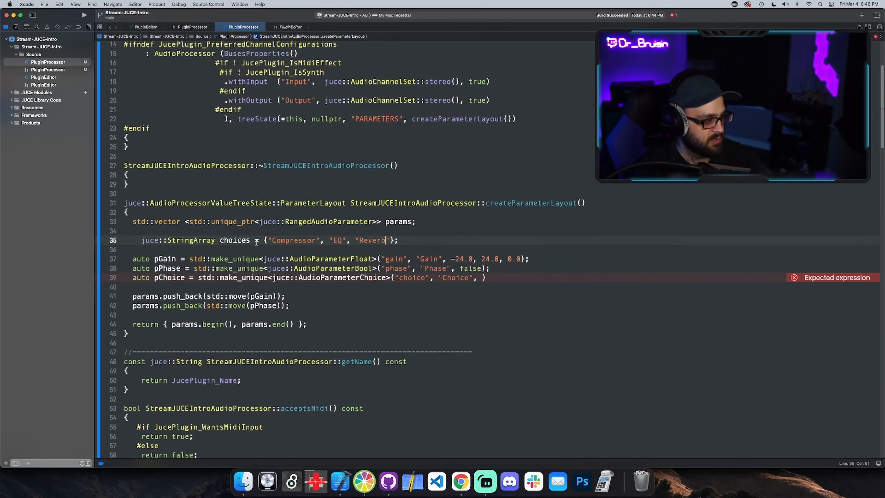
# Pass choices and default index 0 to the pChoice constructor.
pyautogui.doubleClick(234, 241)
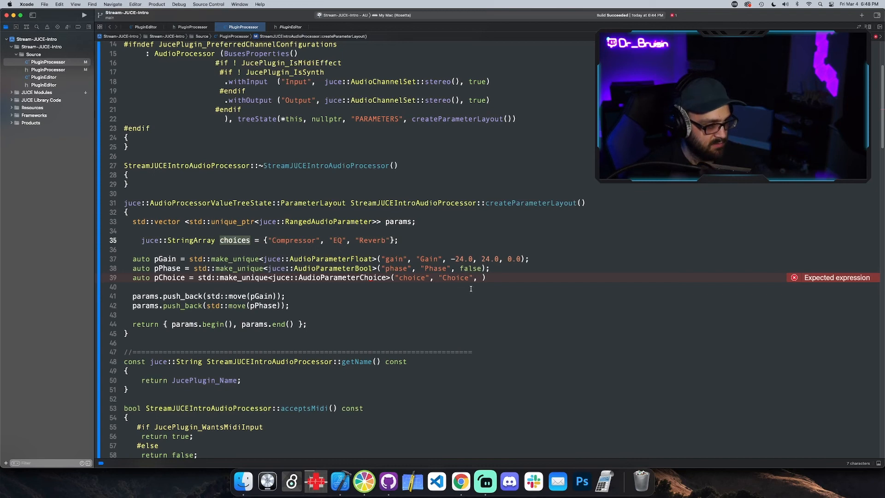
pyautogui.write('choices')
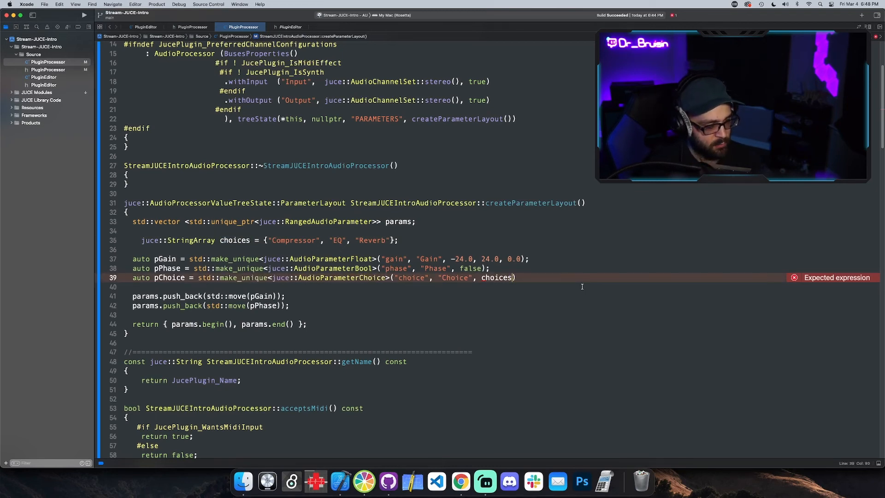
pyautogui.write(',')
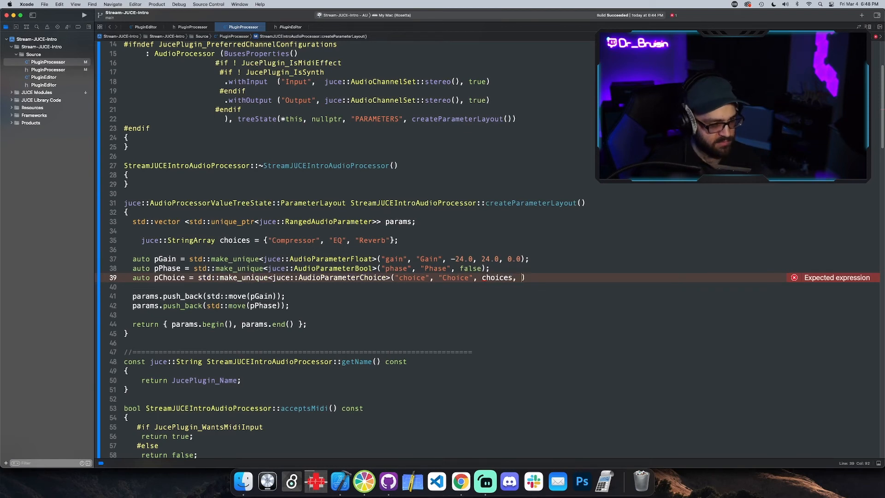
pyautogui.write('0)')
pyautogui.write('params.push_back(std::move(pChoice));')
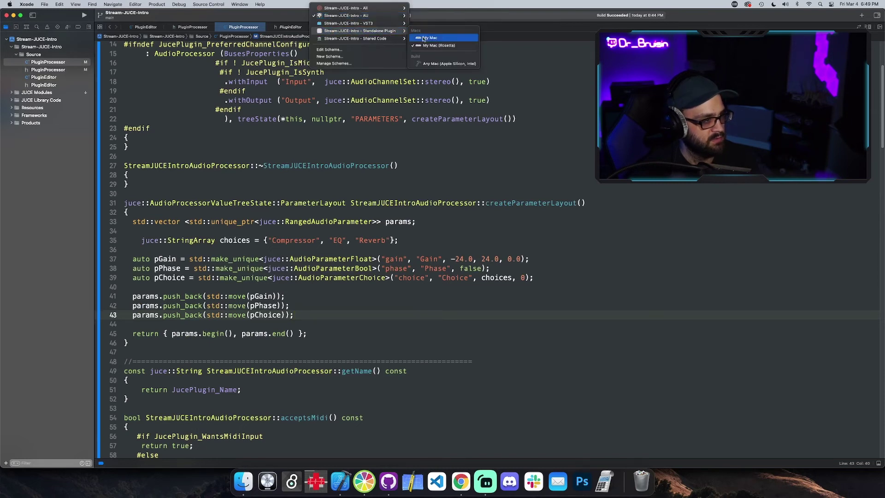
# Run the Standalone Plugin scheme on My Mac and check the Compressor/EQ/Reverb Choice options.
pyautogui.click(437, 45)
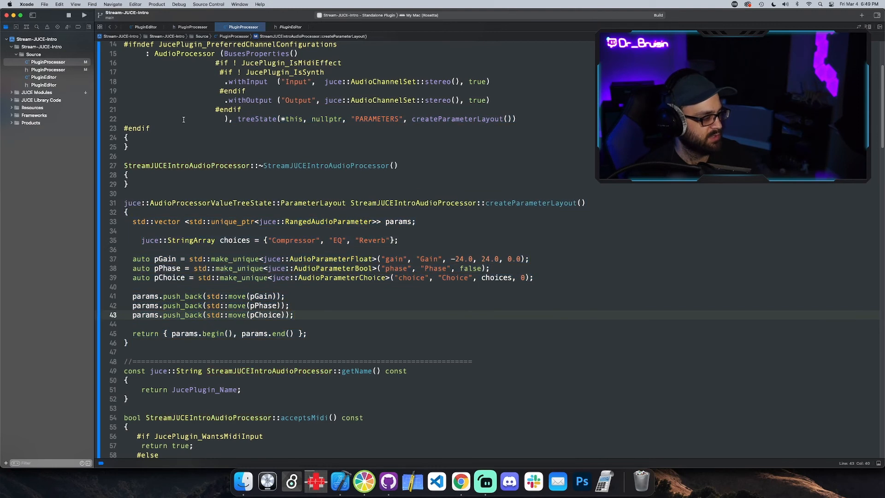
pyautogui.click(84, 15)
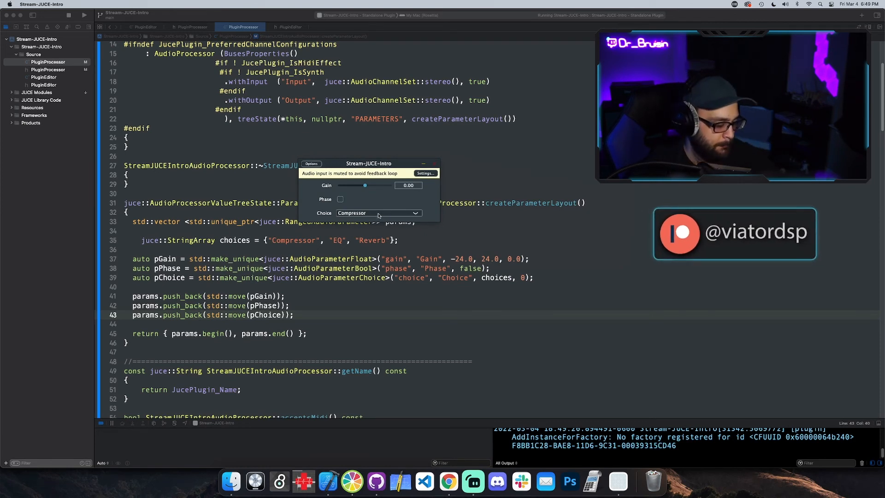
pyautogui.click(378, 213)
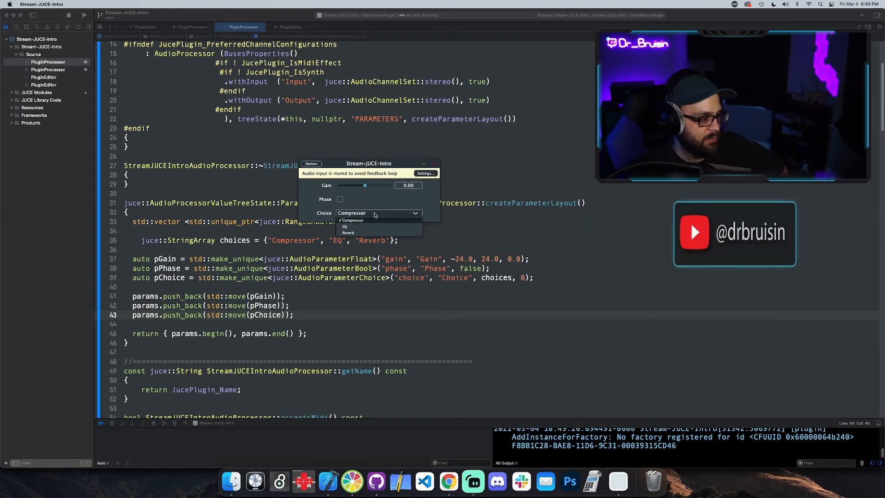